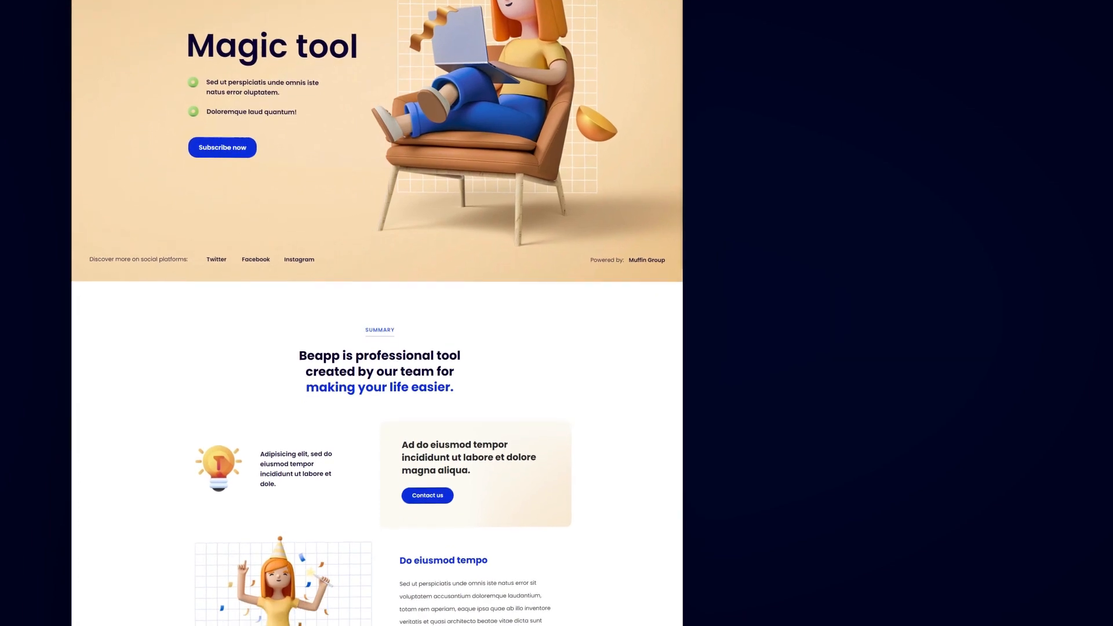
- Scroll down the landing page to the section with the jumping girl image, text and buttons
{"action": "scroll", "scroll_direction": "down", "scroll_amount": 3}
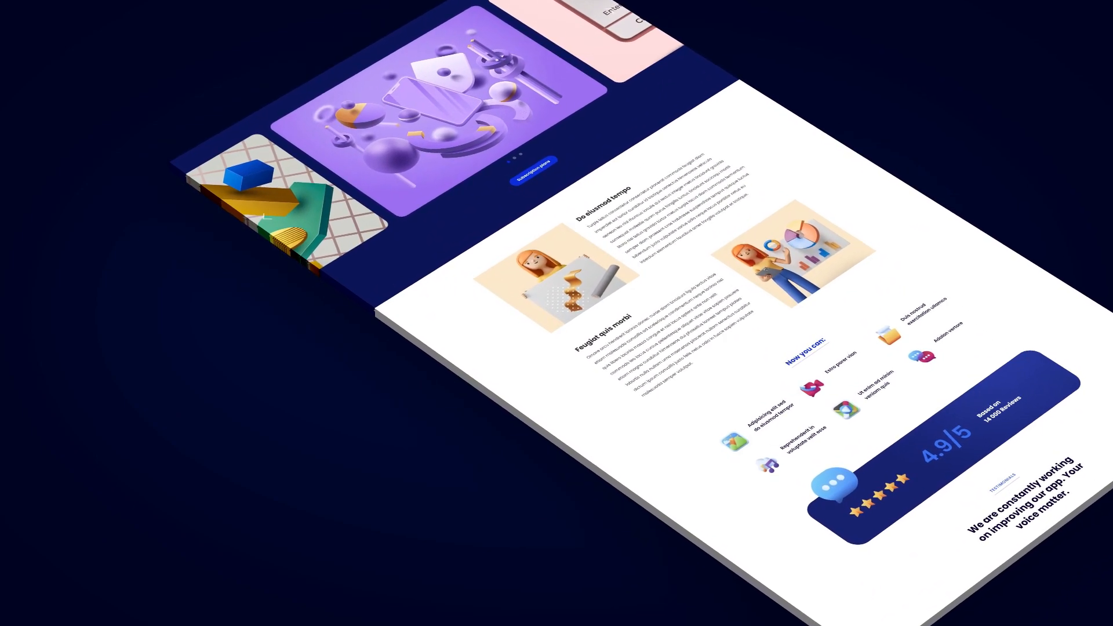
{"action": "scroll", "scroll_direction": "down", "scroll_amount": 3}
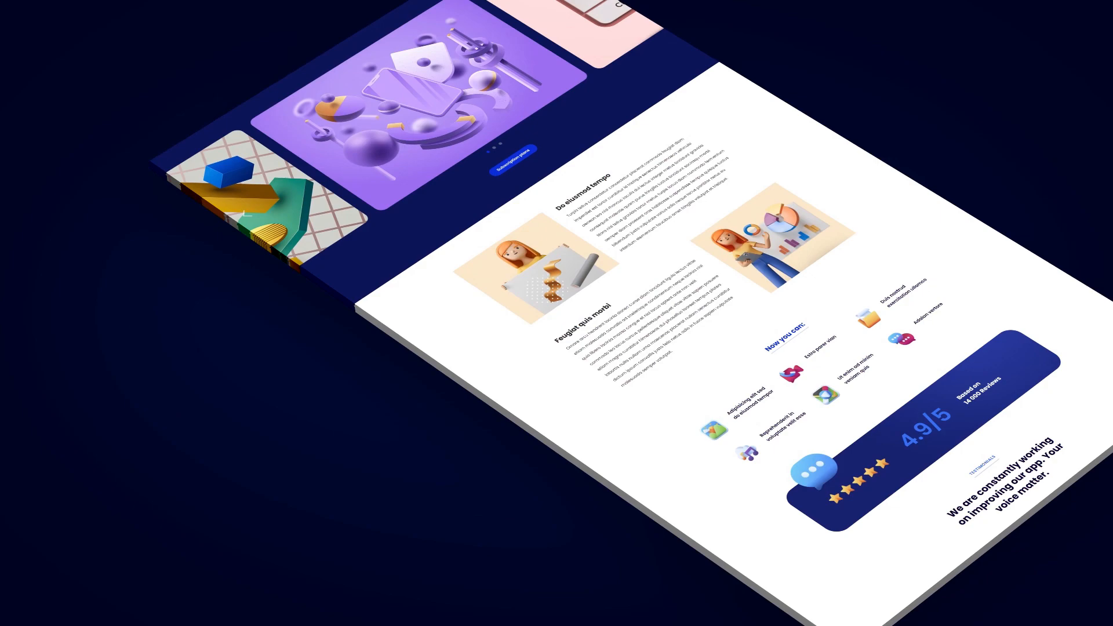
{"action": "scroll", "scroll_direction": "down", "scroll_amount": 3}
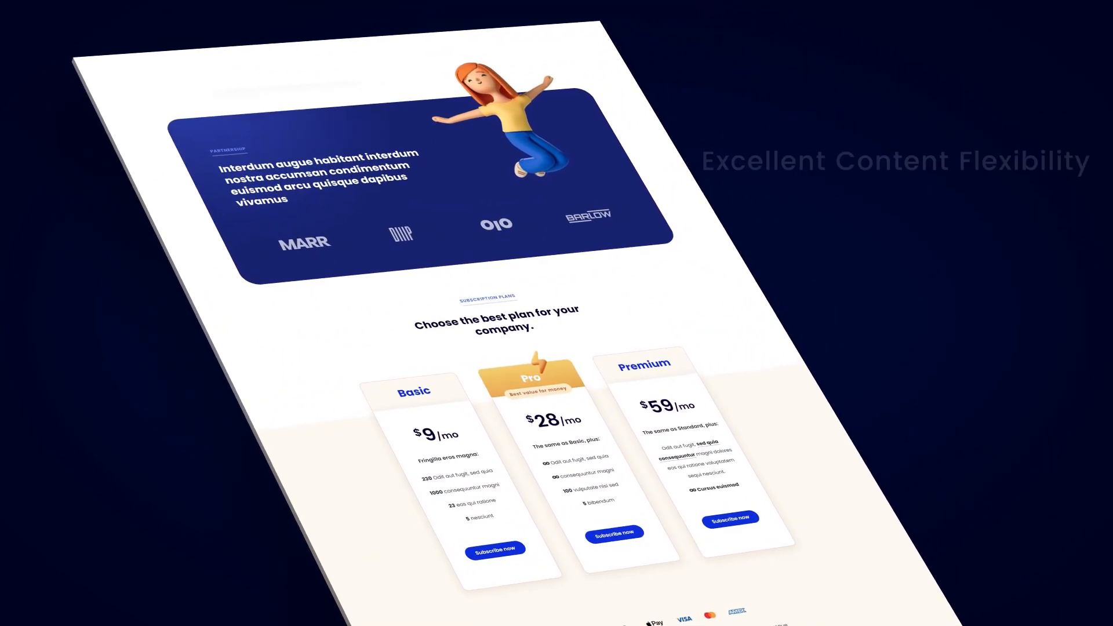
{"action": "scroll", "scroll_direction": "down", "scroll_amount": 3}
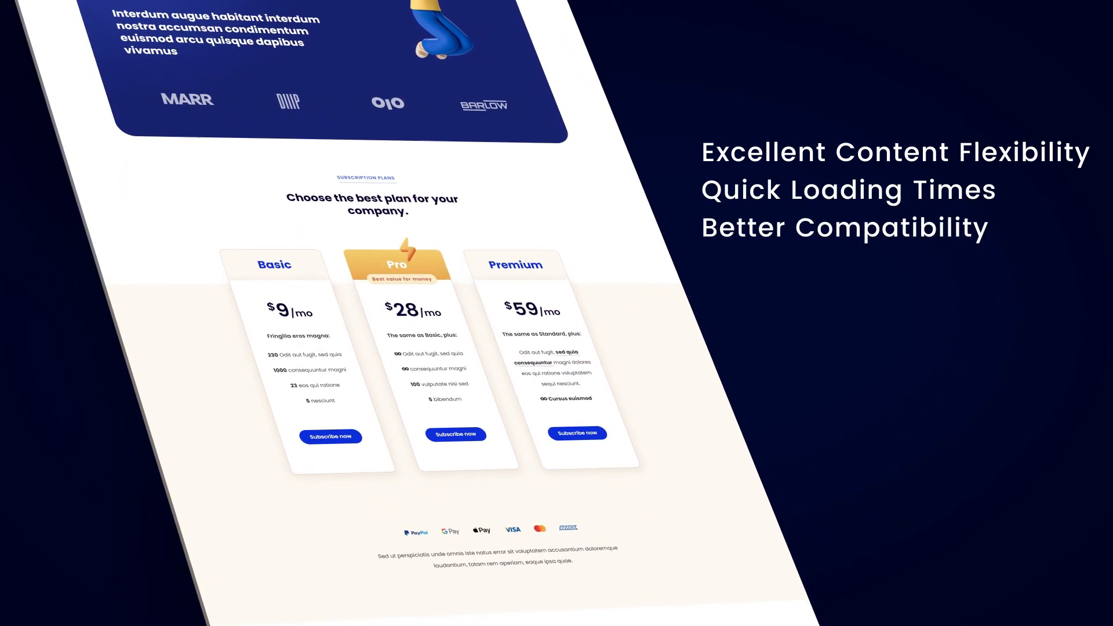
{"action": "scroll", "scroll_direction": "down", "scroll_amount": 3}
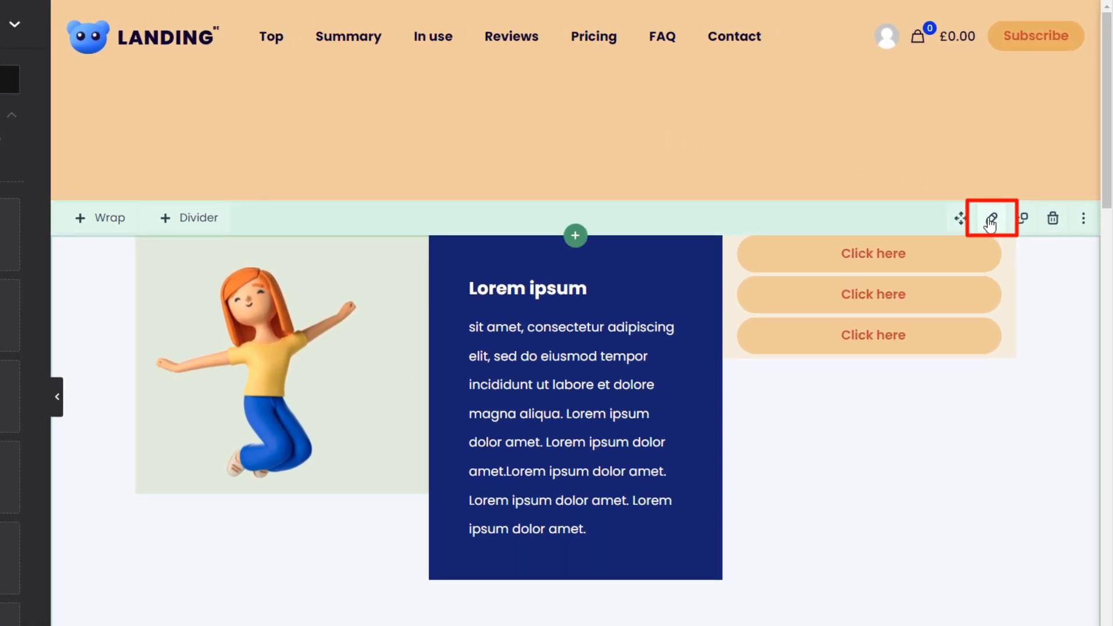
- Try the section's content position and height settings, resetting both to default
{"action": "left_click", "coordinate": [991, 218]}
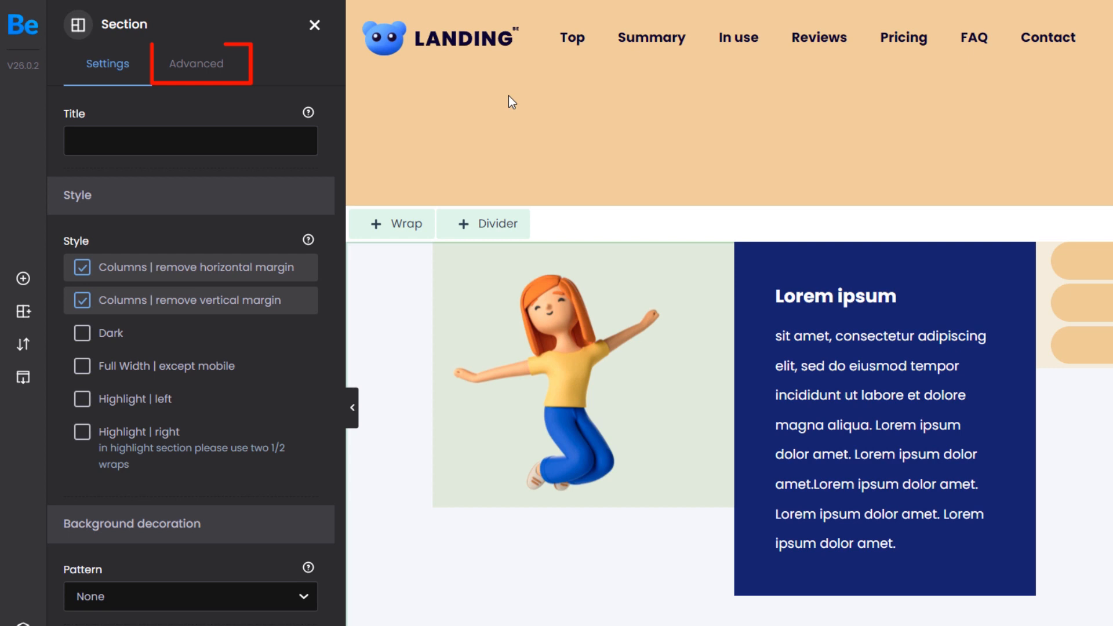
{"action": "left_click", "coordinate": [196, 63]}
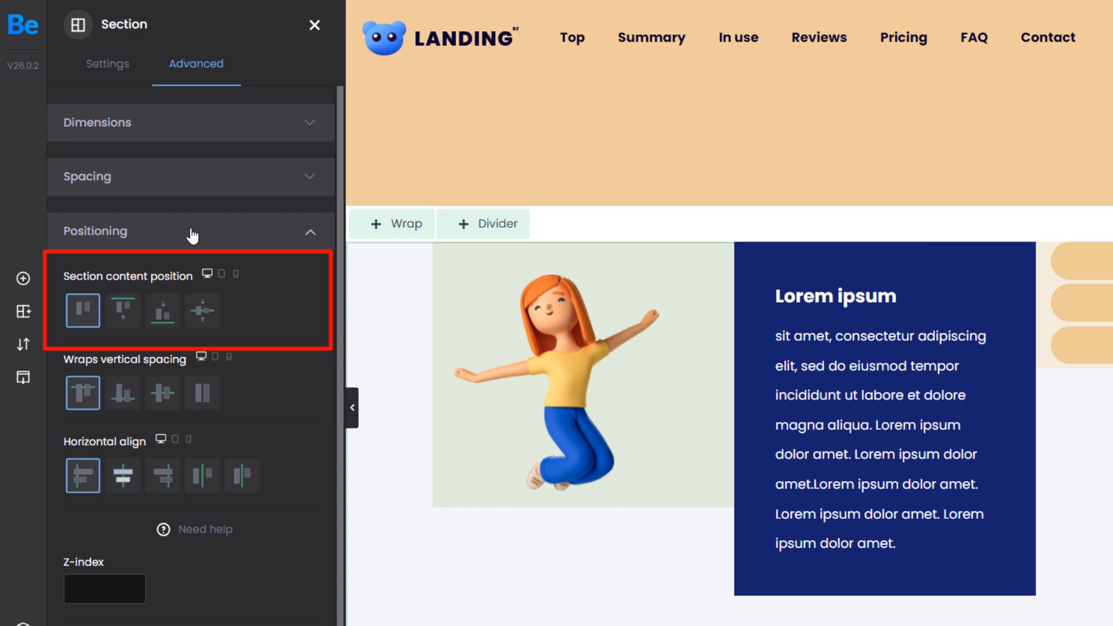
{"action": "left_click", "coordinate": [123, 311]}
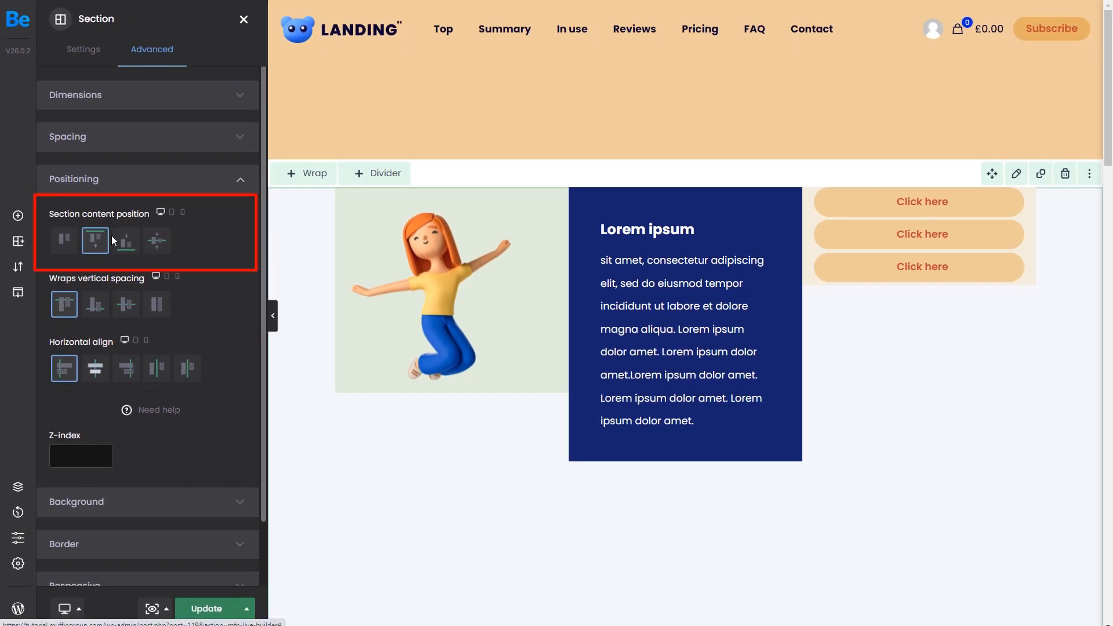
{"action": "left_click", "coordinate": [156, 240]}
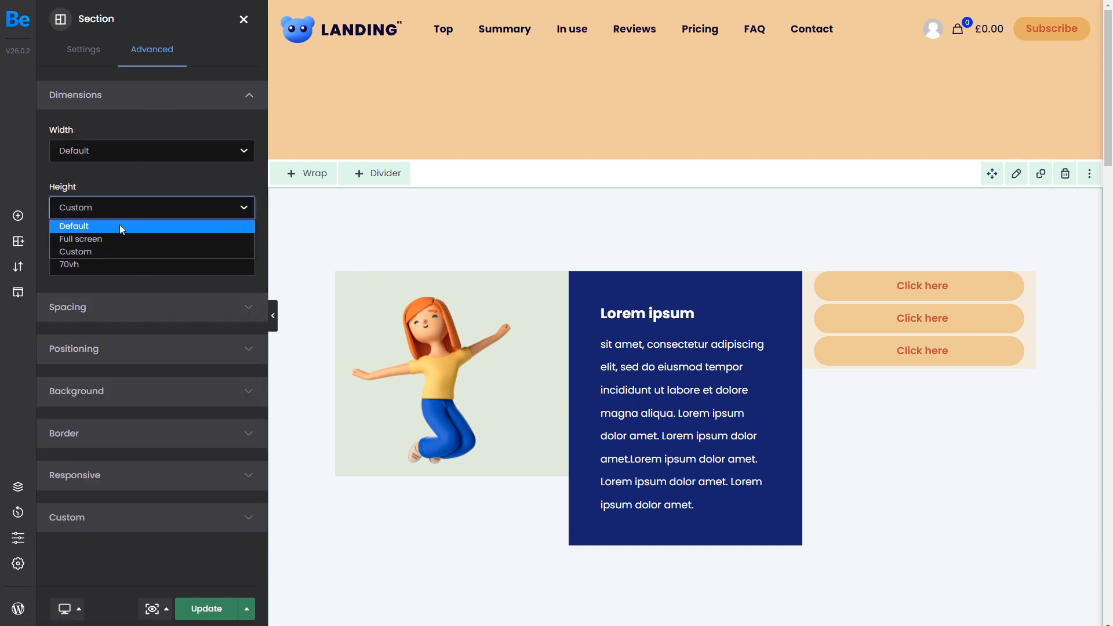
{"action": "left_click", "coordinate": [75, 226]}
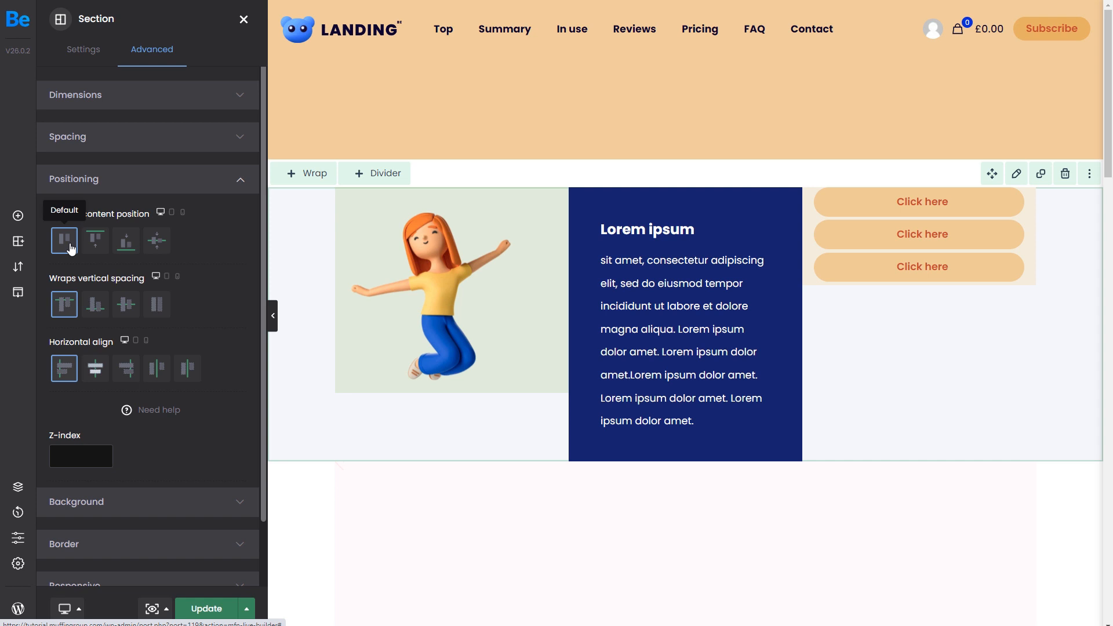
{"action": "left_click", "coordinate": [157, 240]}
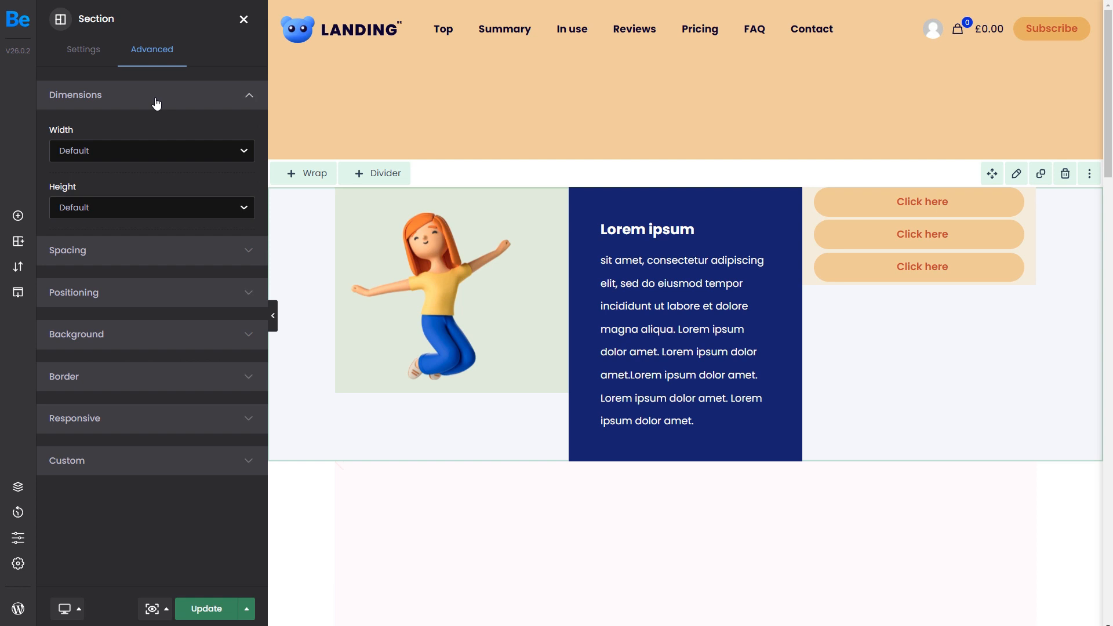
- Give the section a Custom height and center its content vertically, checking a device preview
{"action": "left_click", "coordinate": [151, 207]}
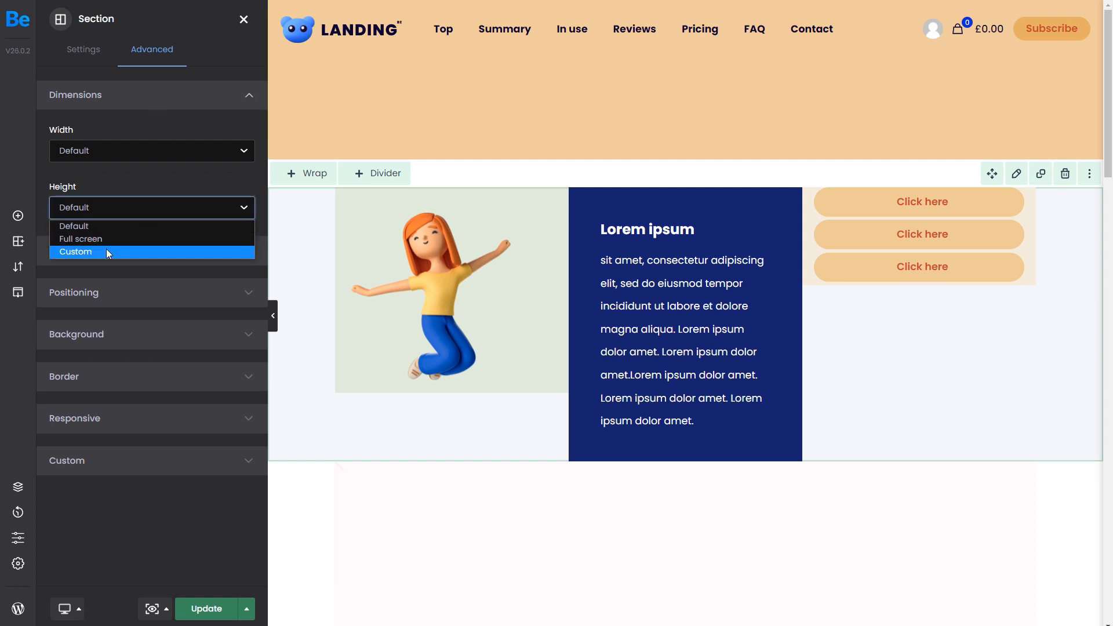
{"action": "left_click", "coordinate": [76, 252]}
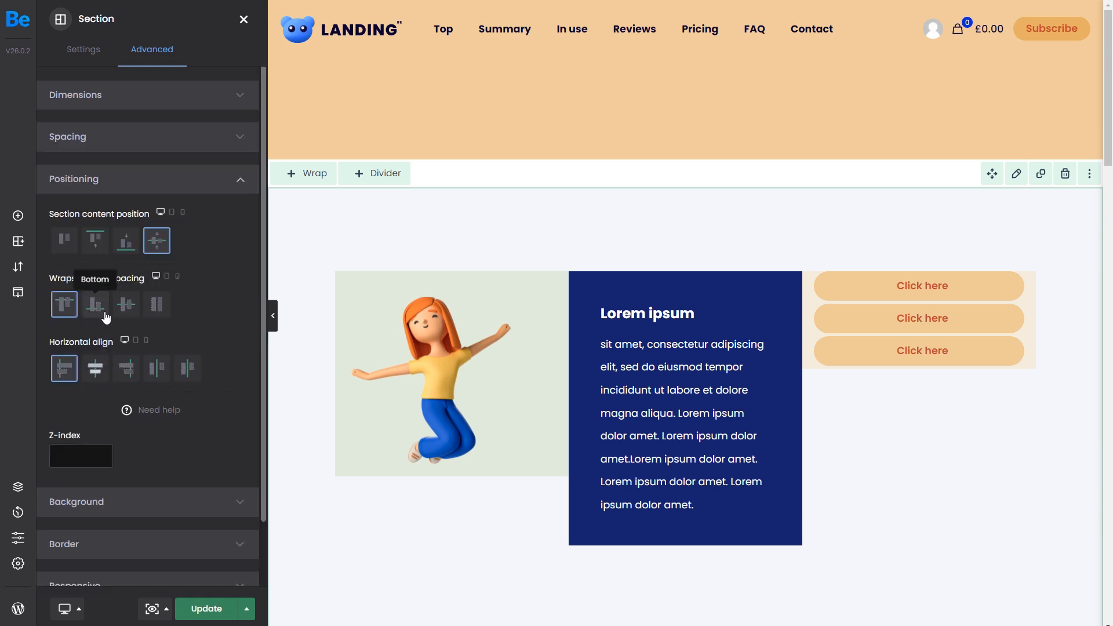
{"action": "left_click", "coordinate": [126, 240]}
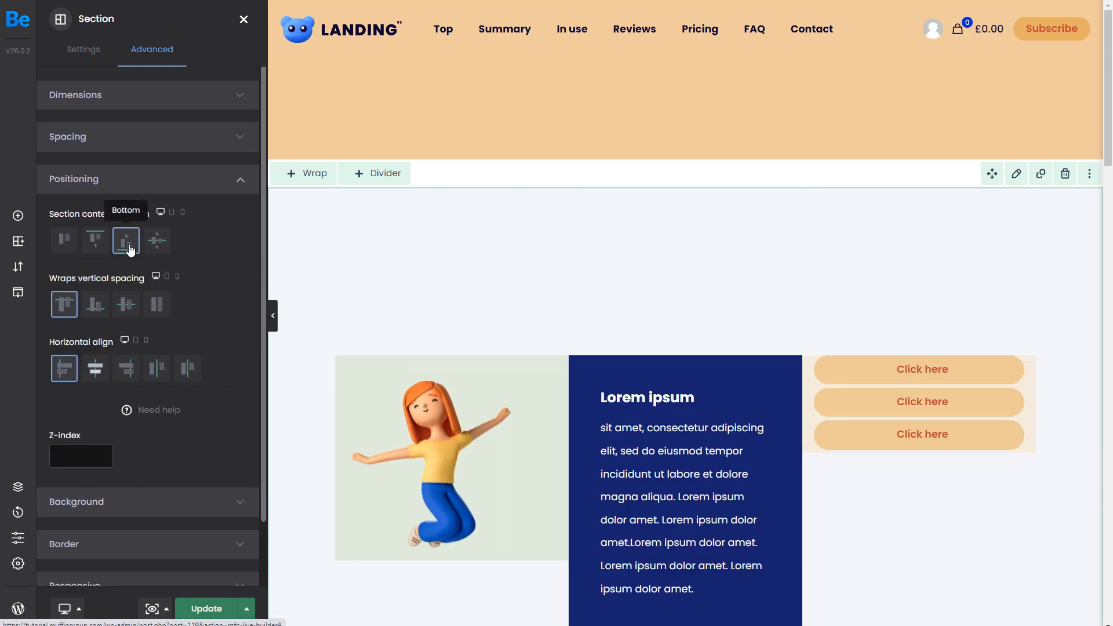
{"action": "left_click", "coordinate": [156, 240]}
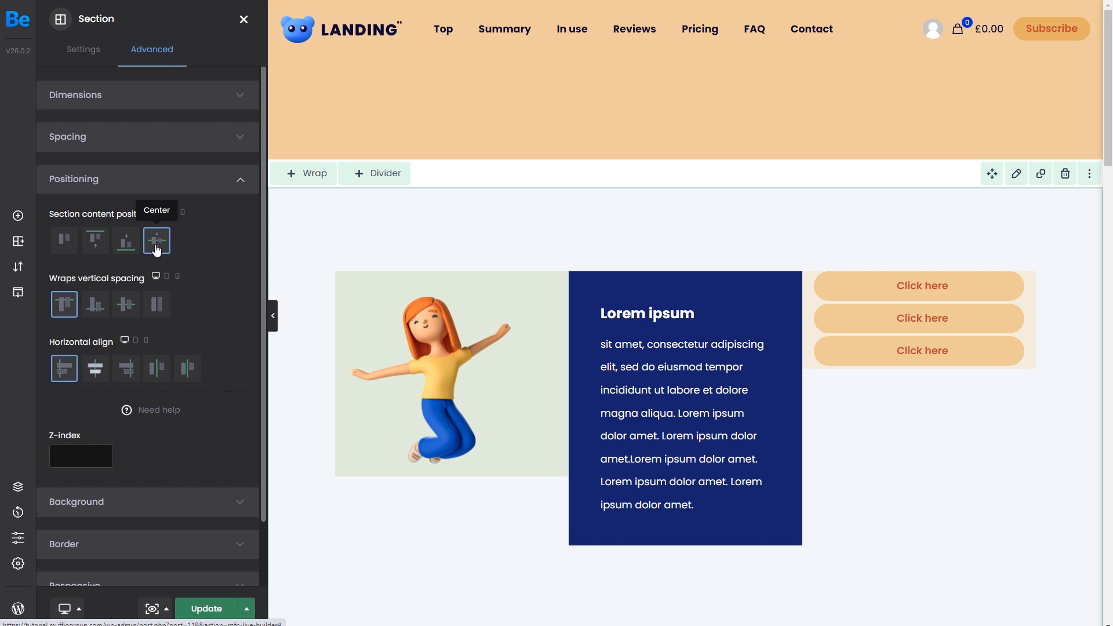
{"action": "left_click", "coordinate": [66, 609]}
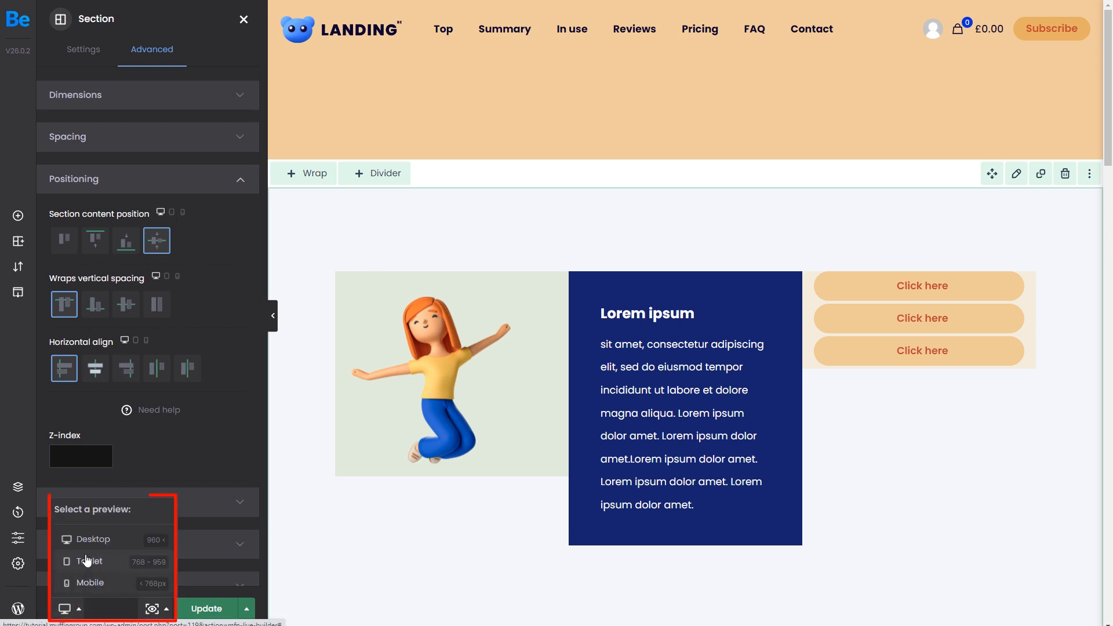
{"action": "left_click", "coordinate": [89, 561]}
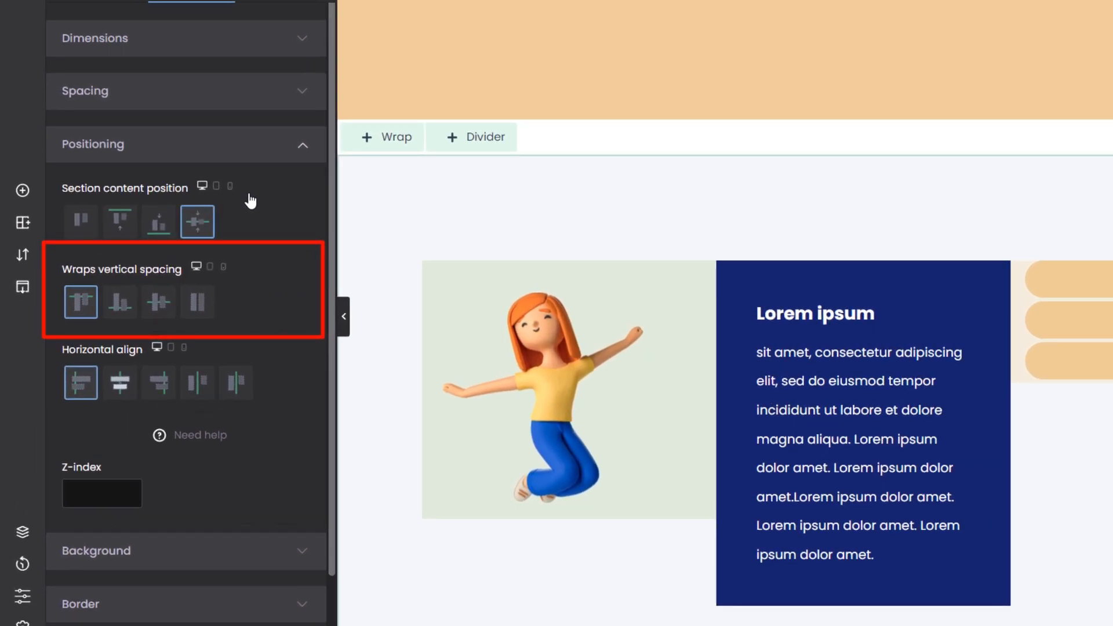
- Try wraps vertical spacing Top, Bottom and Center, then settle on Stretch for equal-height wraps
{"action": "left_click", "coordinate": [82, 302]}
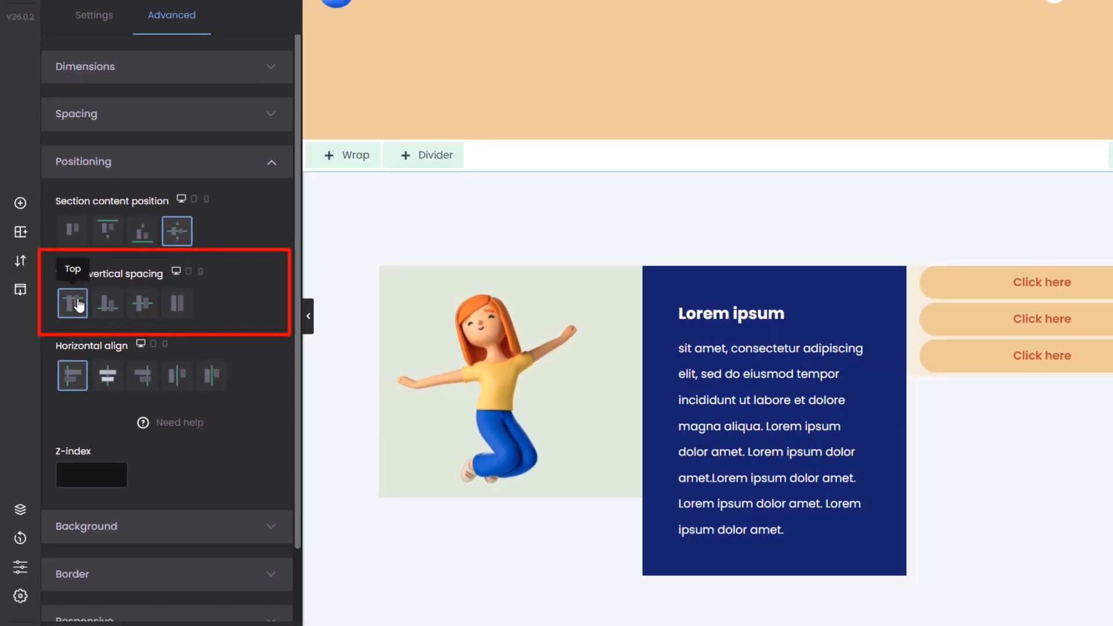
{"action": "left_click", "coordinate": [107, 303]}
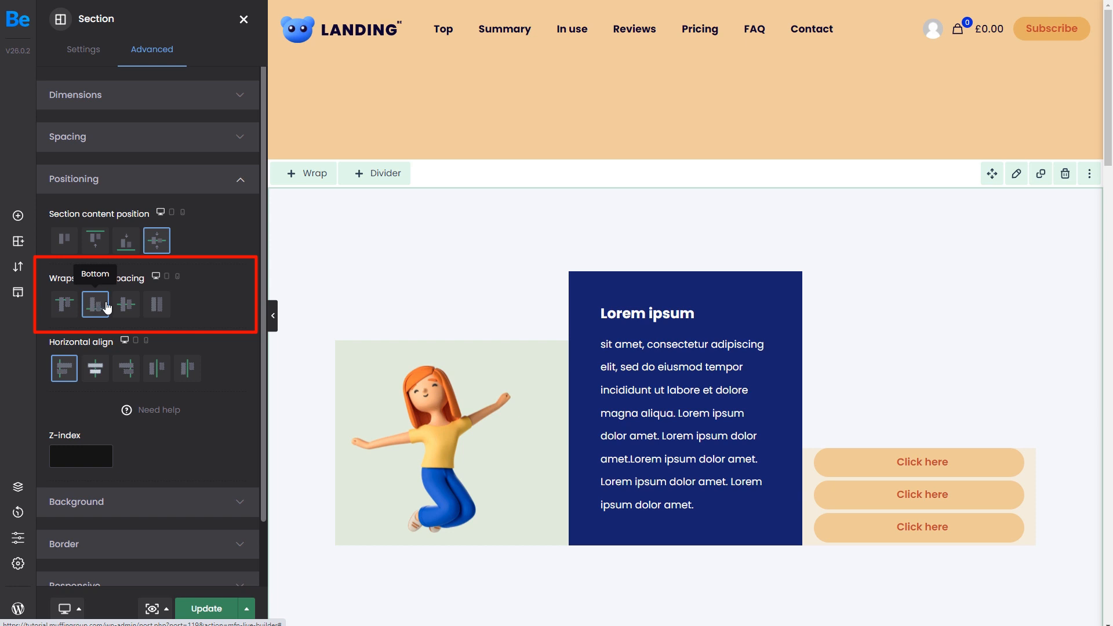
{"action": "left_click", "coordinate": [125, 304]}
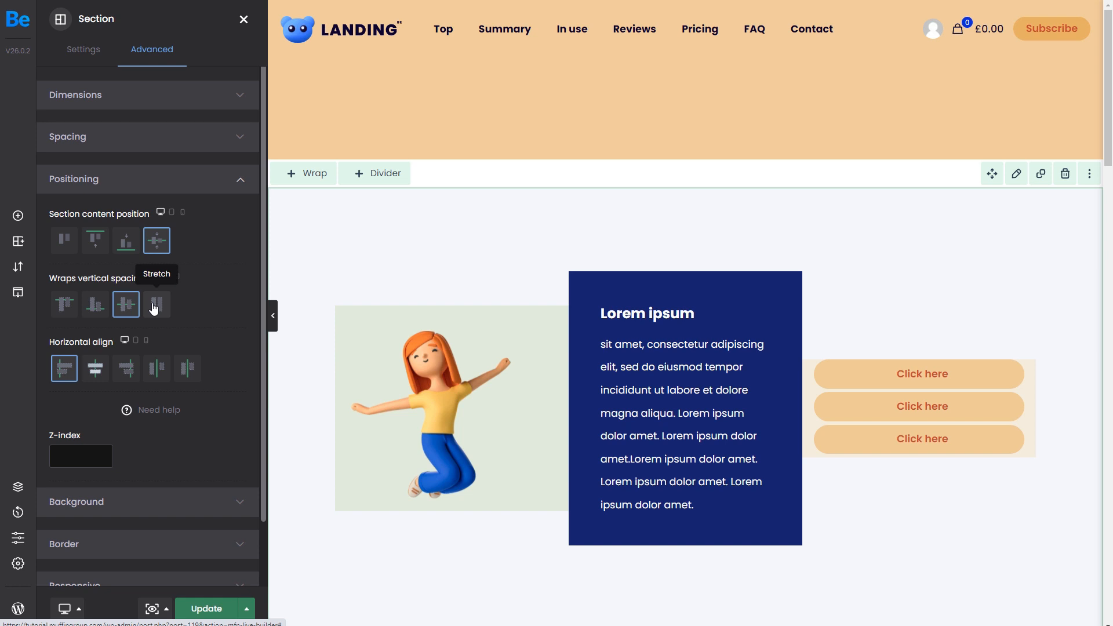
{"action": "left_click", "coordinate": [157, 304]}
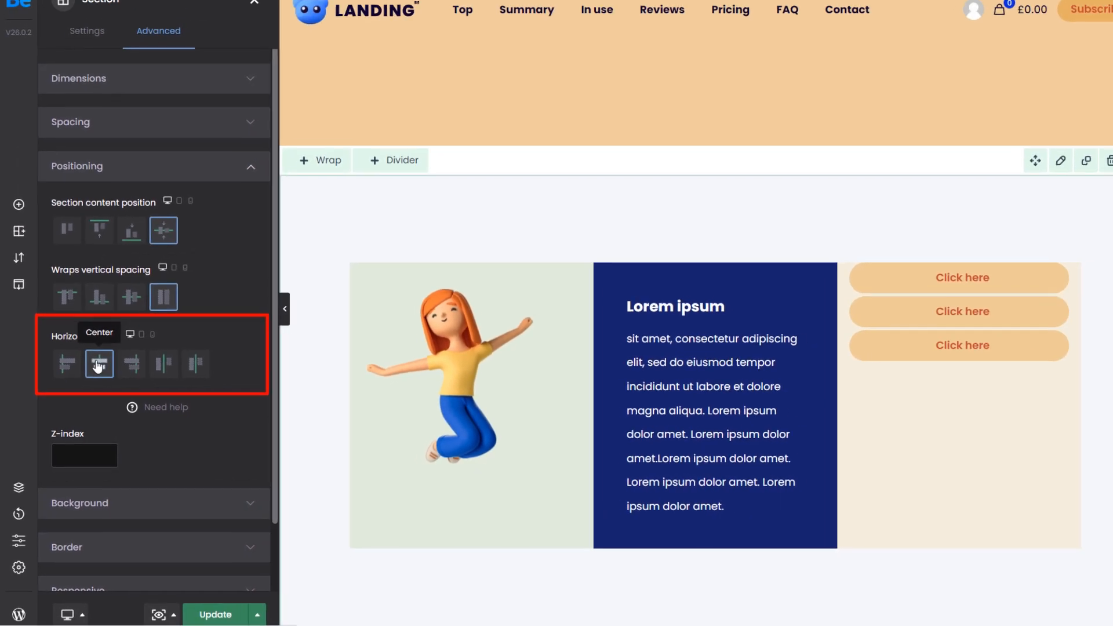
- Try the wraps' horizontal align Center, Space around and Space between
{"action": "left_click", "coordinate": [157, 368]}
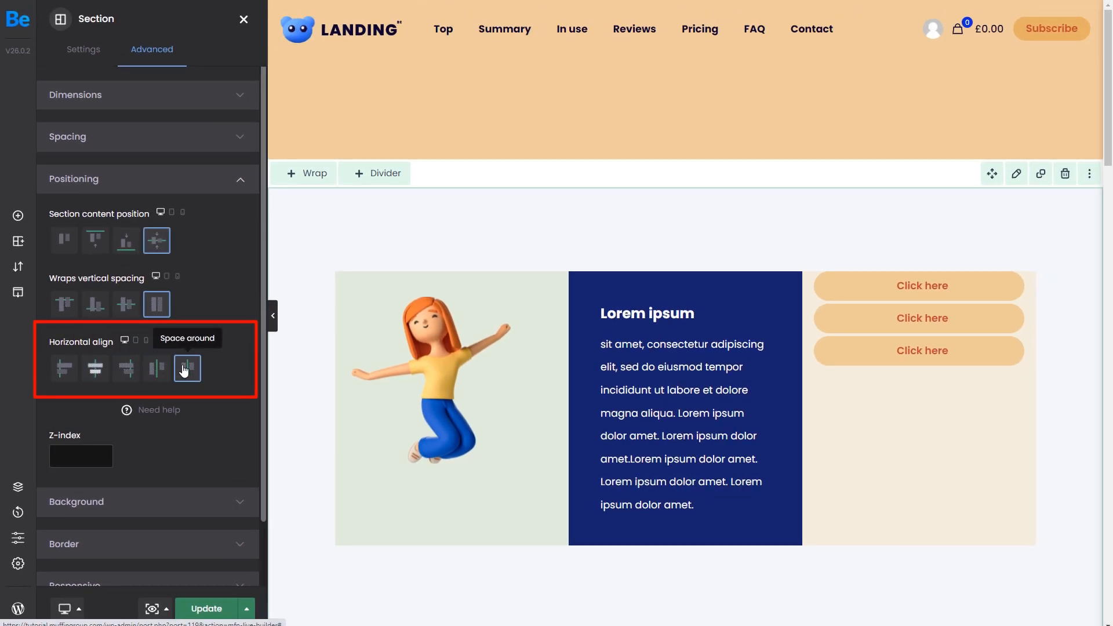
{"action": "left_click", "coordinate": [156, 367]}
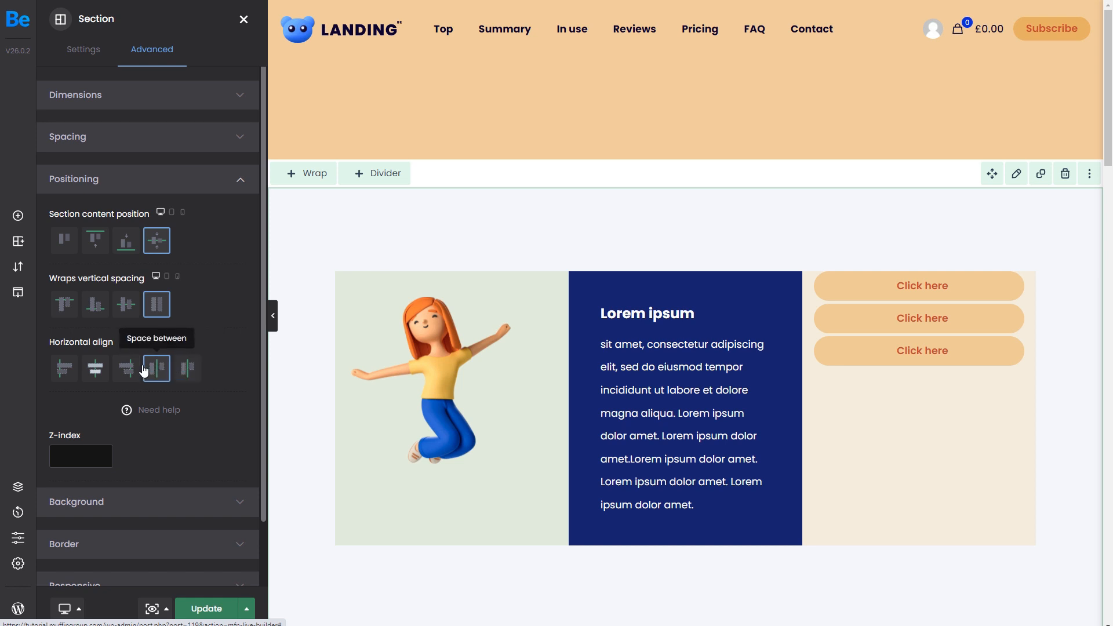
{"action": "left_click", "coordinate": [64, 368]}
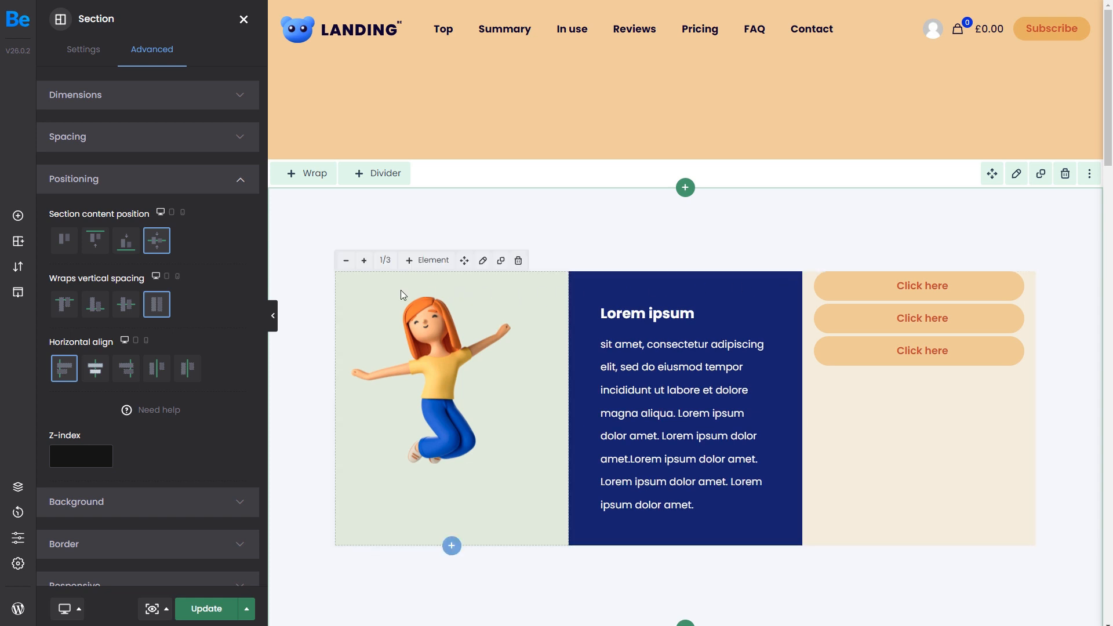
{"action": "mouse_move", "coordinate": [364, 293]}
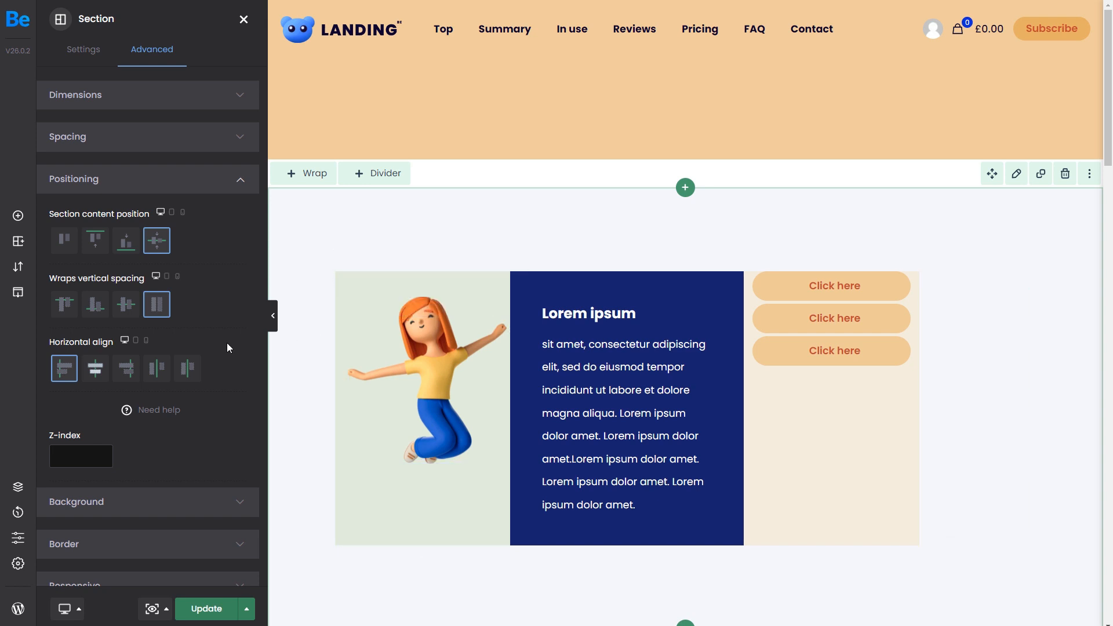
- Try horizontal align Right and Space between, settling on Space around for the three wraps
{"action": "left_click", "coordinate": [95, 367]}
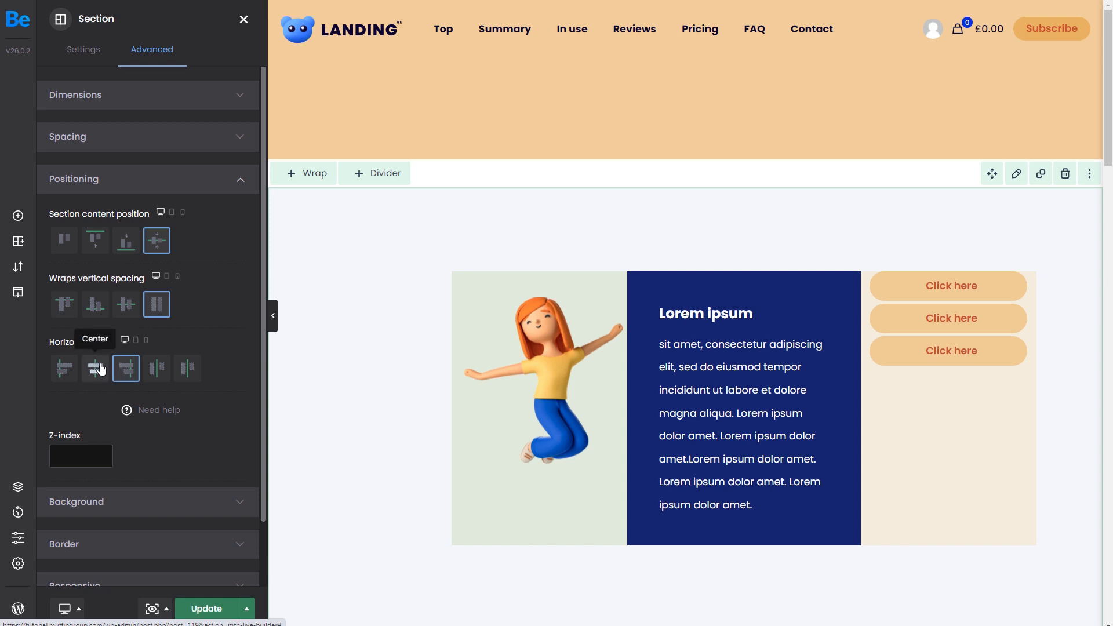
{"action": "left_click", "coordinate": [187, 367]}
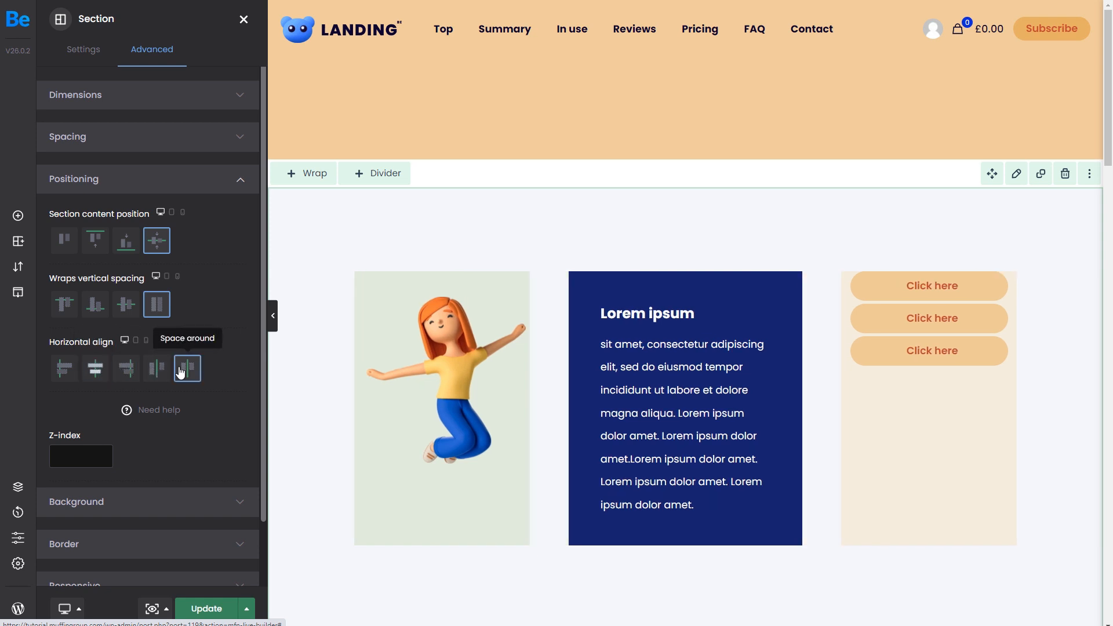
{"action": "left_click", "coordinate": [156, 369]}
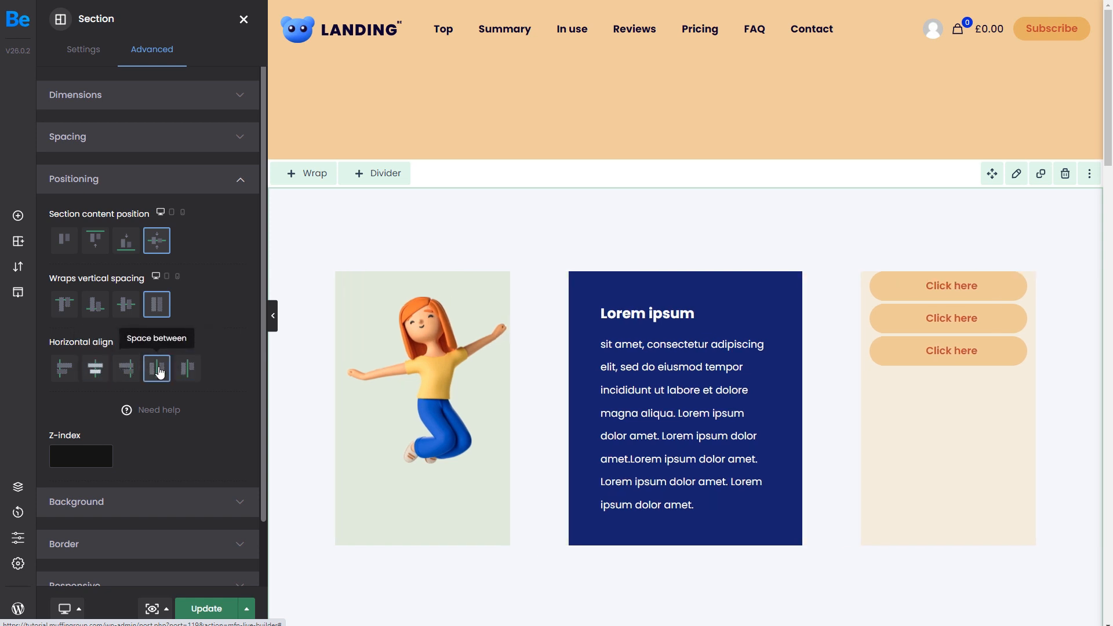
{"action": "left_click", "coordinate": [157, 367]}
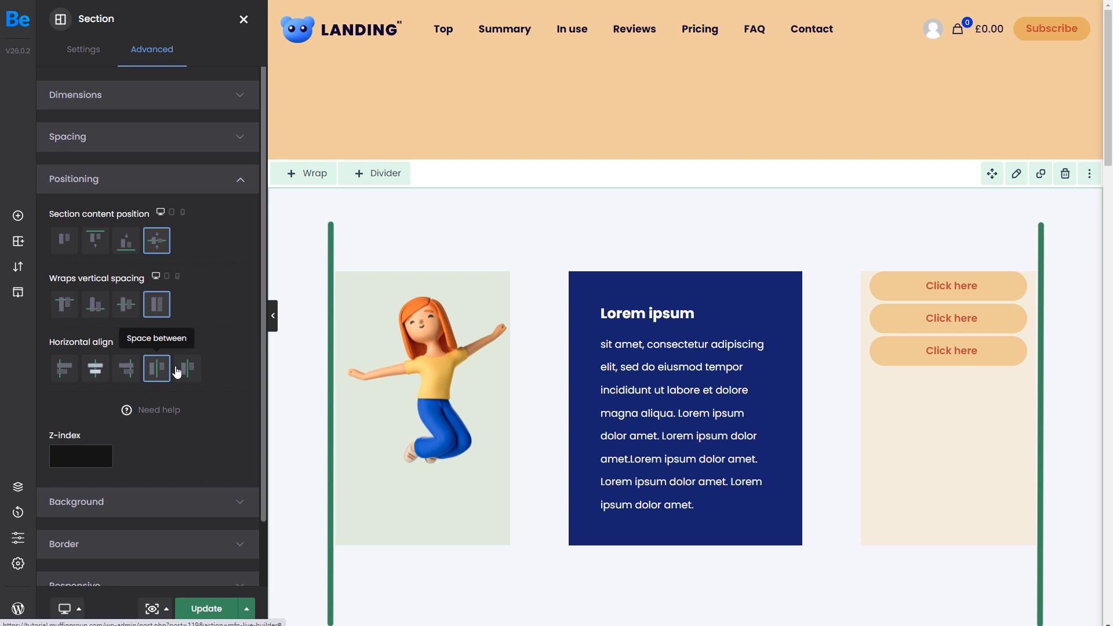
{"action": "left_click", "coordinate": [187, 369]}
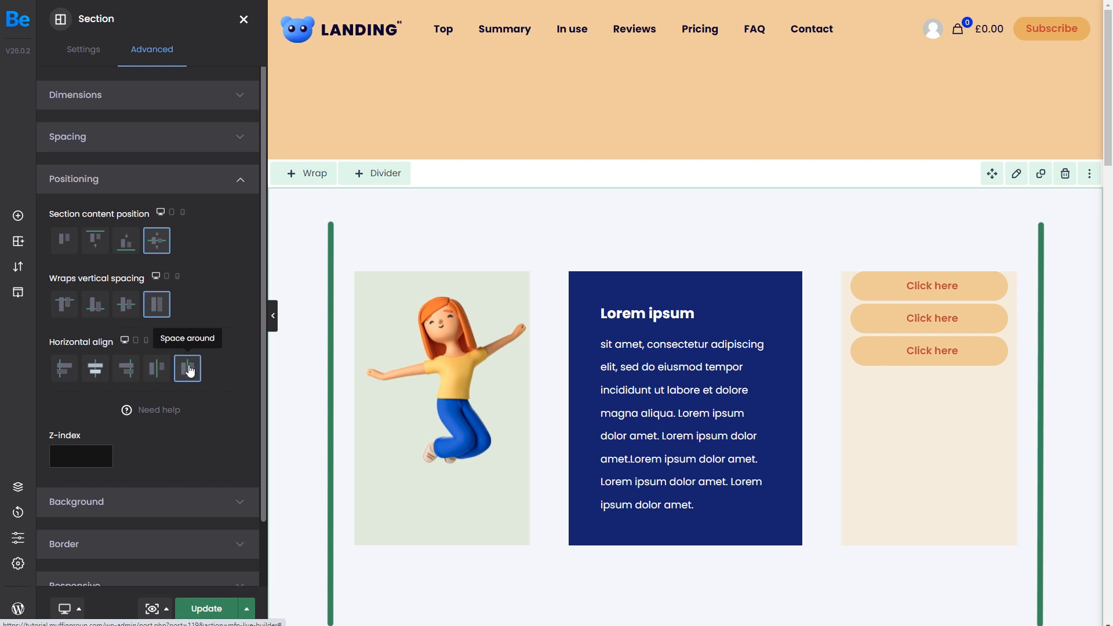
{"action": "left_click", "coordinate": [206, 609]}
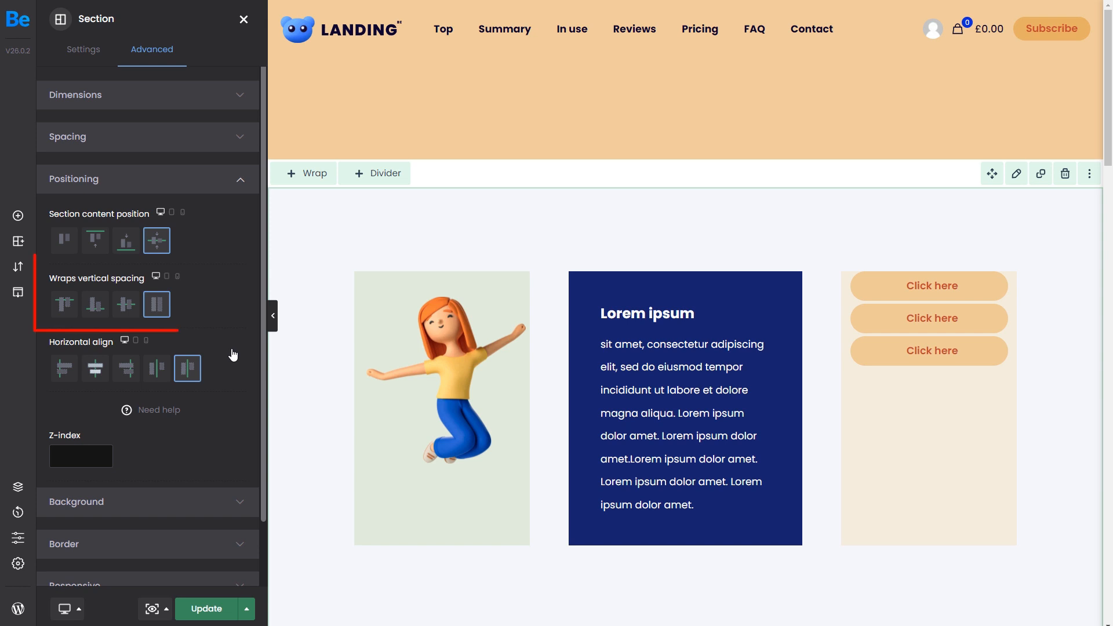
- Center the wraps vertically instead of stretching them
{"action": "left_click", "coordinate": [125, 303]}
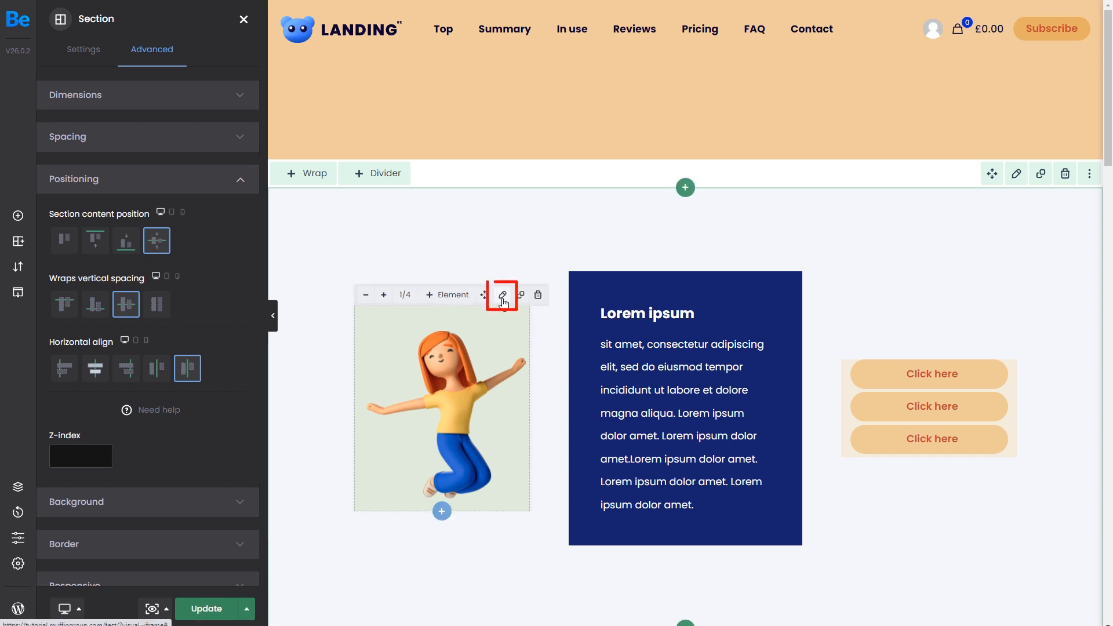
- Try the image wrap's position Bottom and Center, then set it to Stretch for full height
{"action": "left_click", "coordinate": [502, 294]}
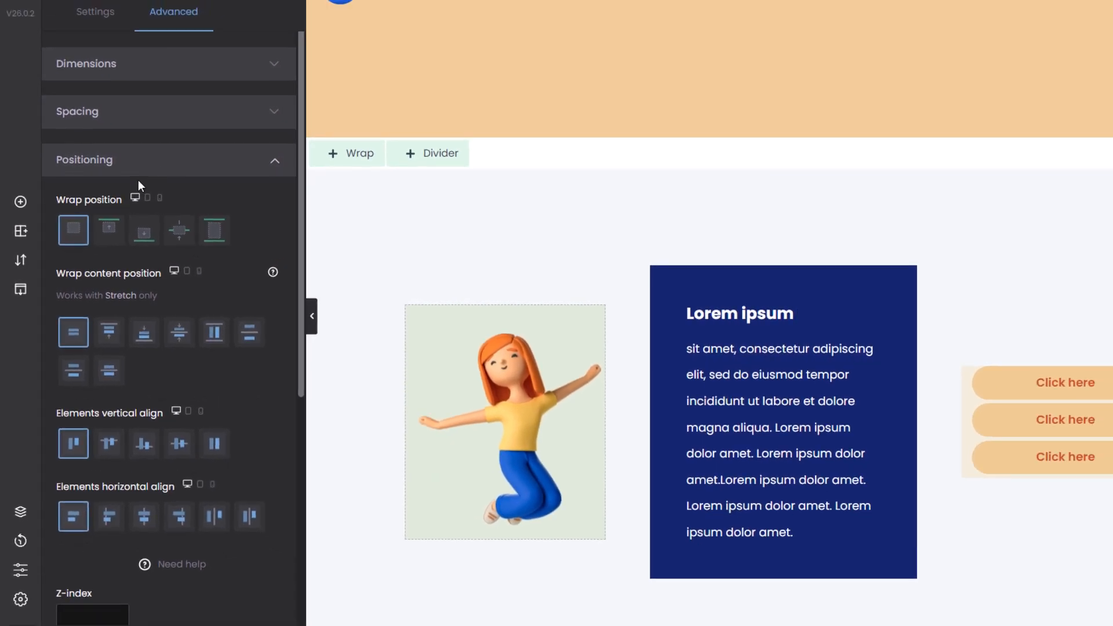
{"action": "left_click", "coordinate": [126, 240]}
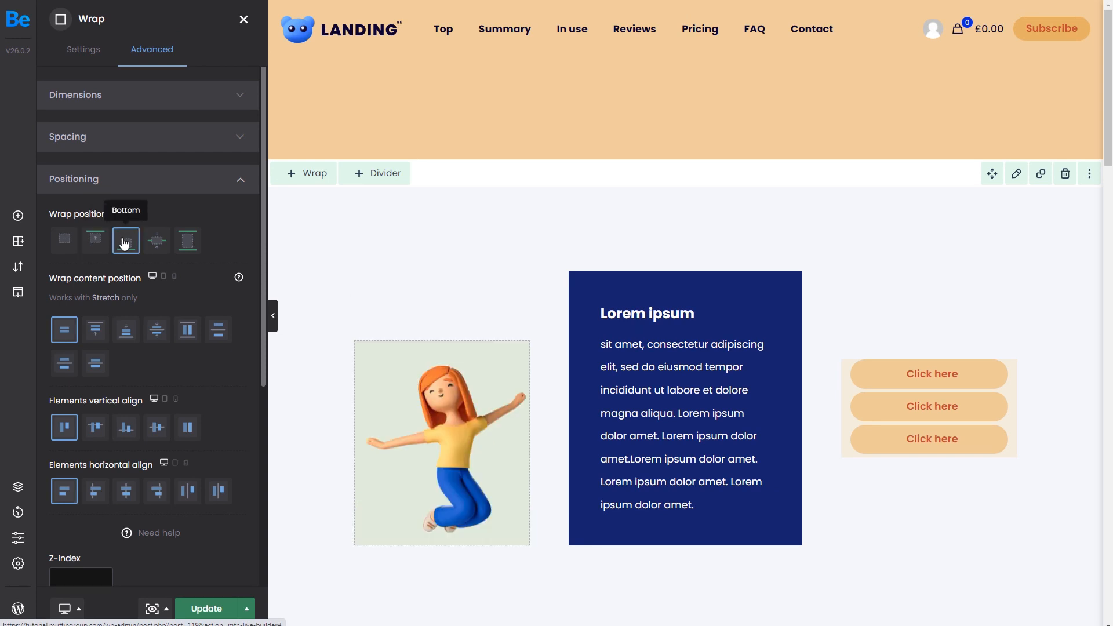
{"action": "left_click", "coordinate": [188, 241]}
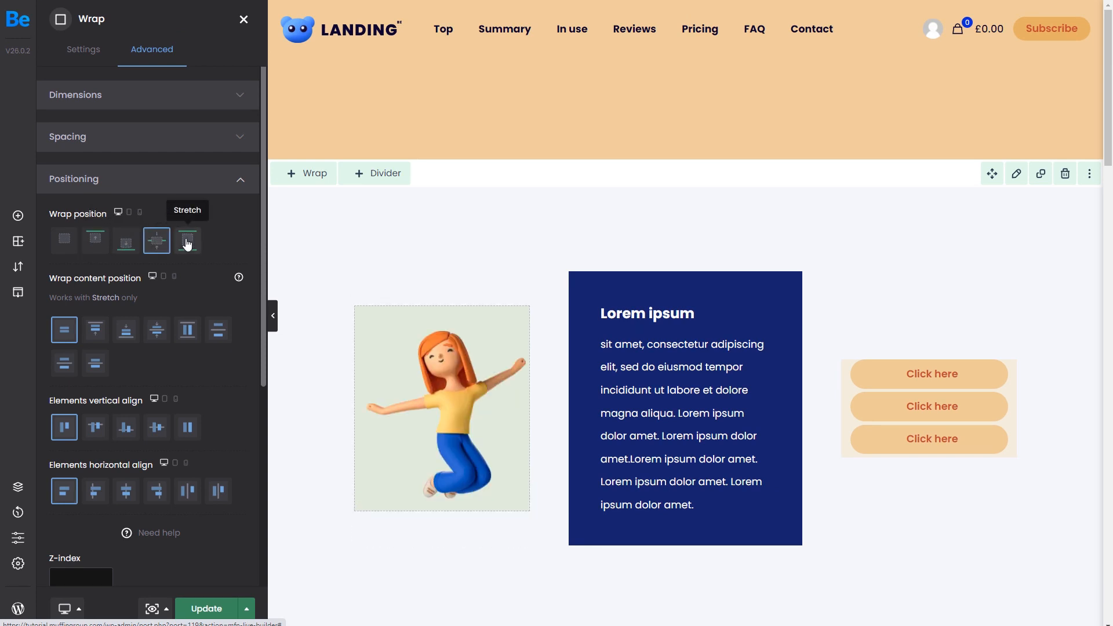
{"action": "left_click", "coordinate": [187, 240]}
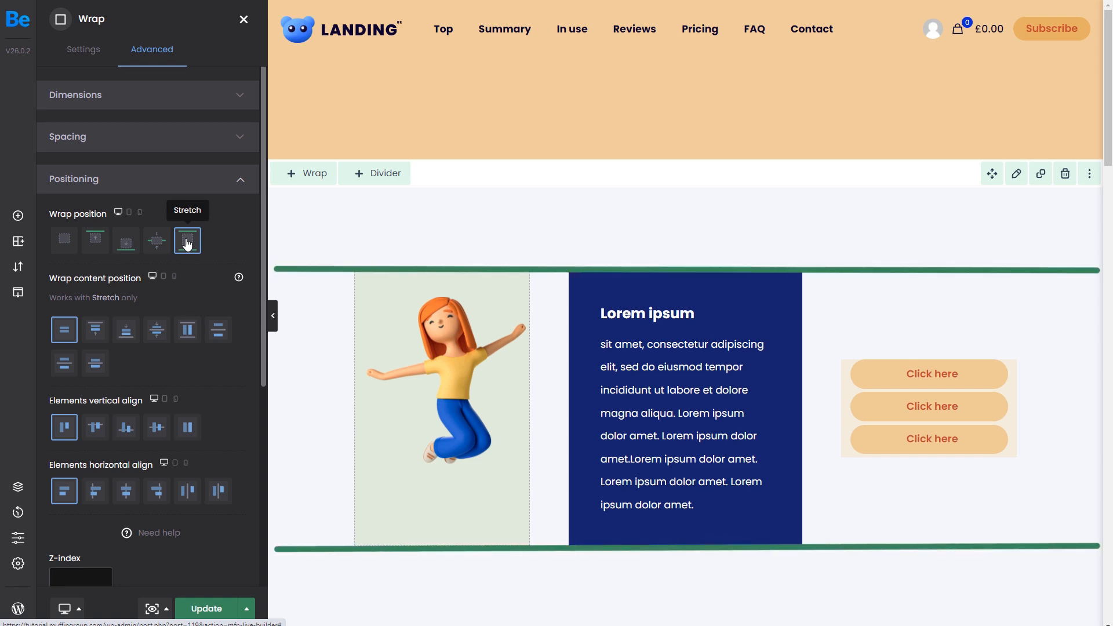
{"action": "mouse_move", "coordinate": [231, 245]}
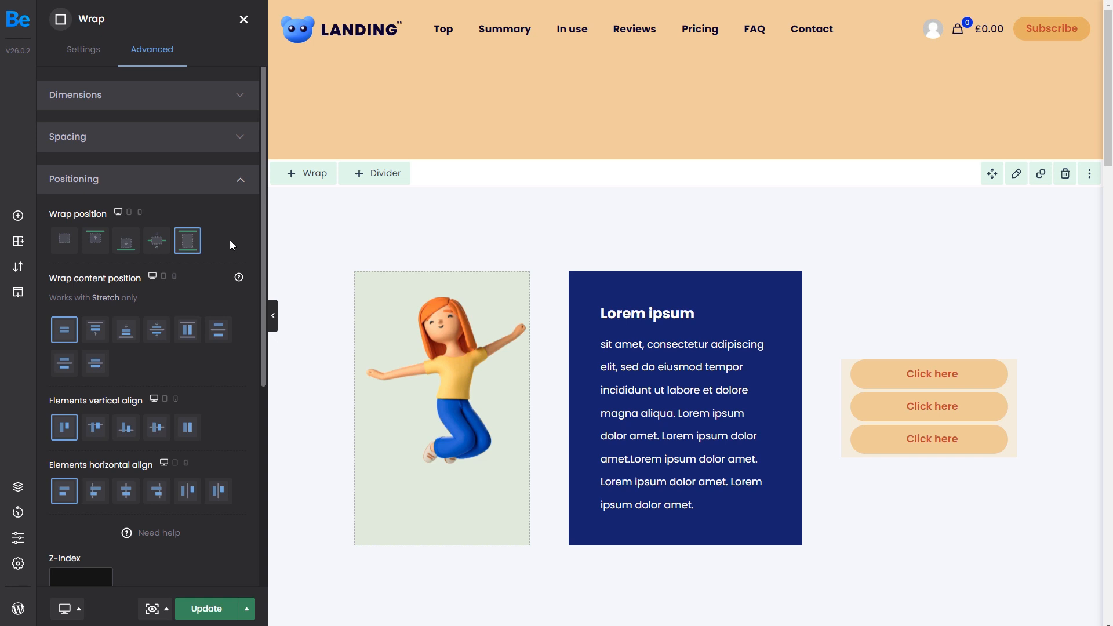
{"action": "mouse_move", "coordinate": [173, 318]}
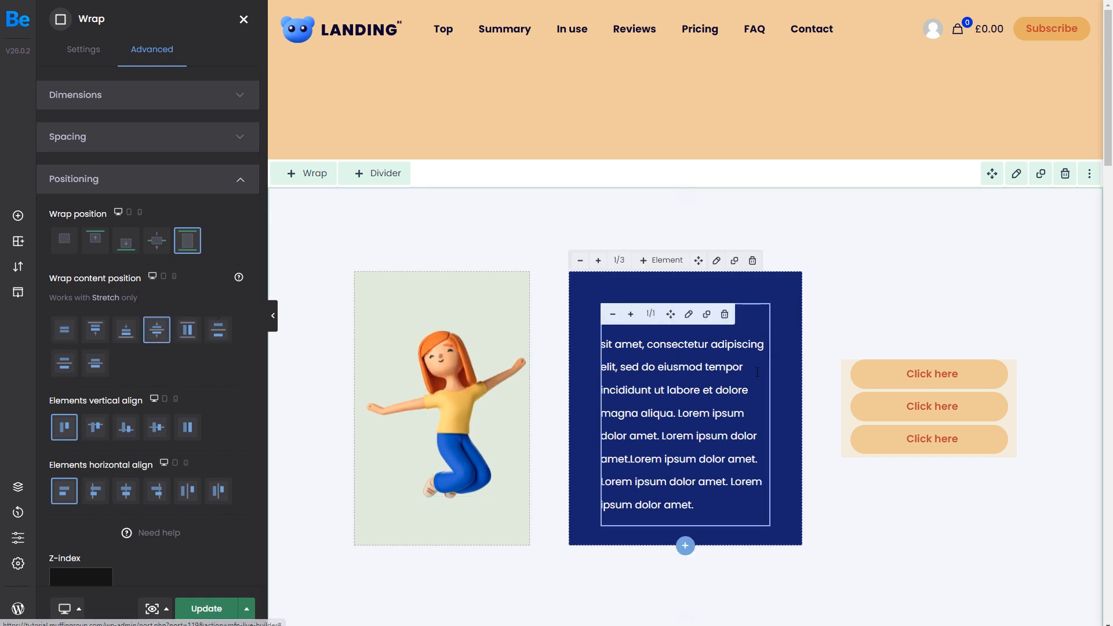
- Open the settings of the wrap holding the three Click here buttons
{"action": "left_click", "coordinate": [84, 48]}
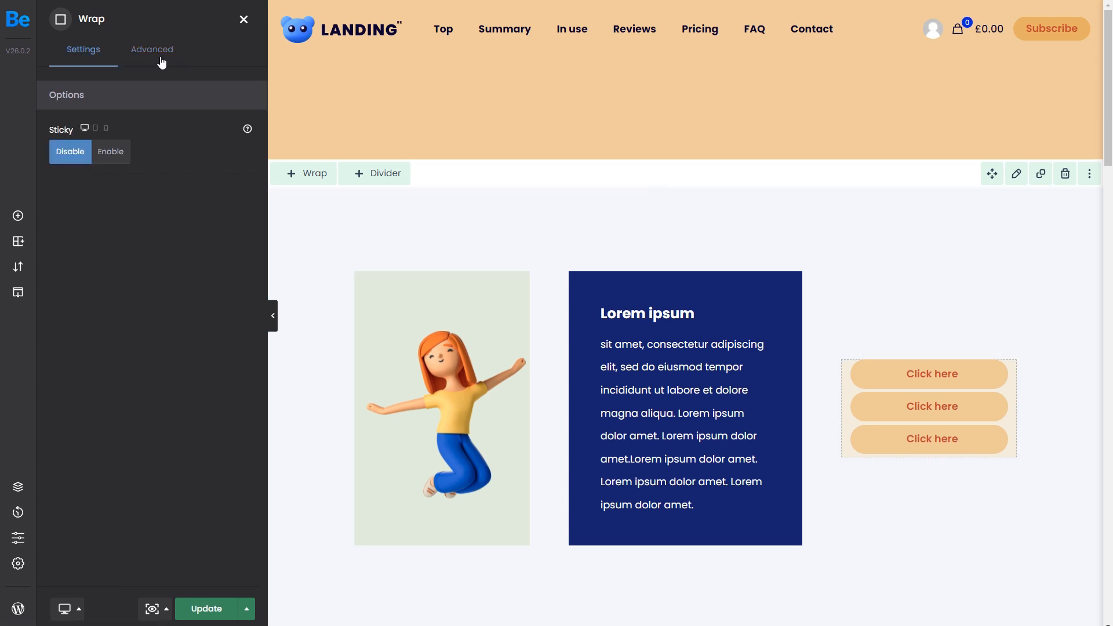
- Set the buttons wrap position to Stretch and try content position Center and Stretch
{"action": "left_click", "coordinate": [152, 48]}
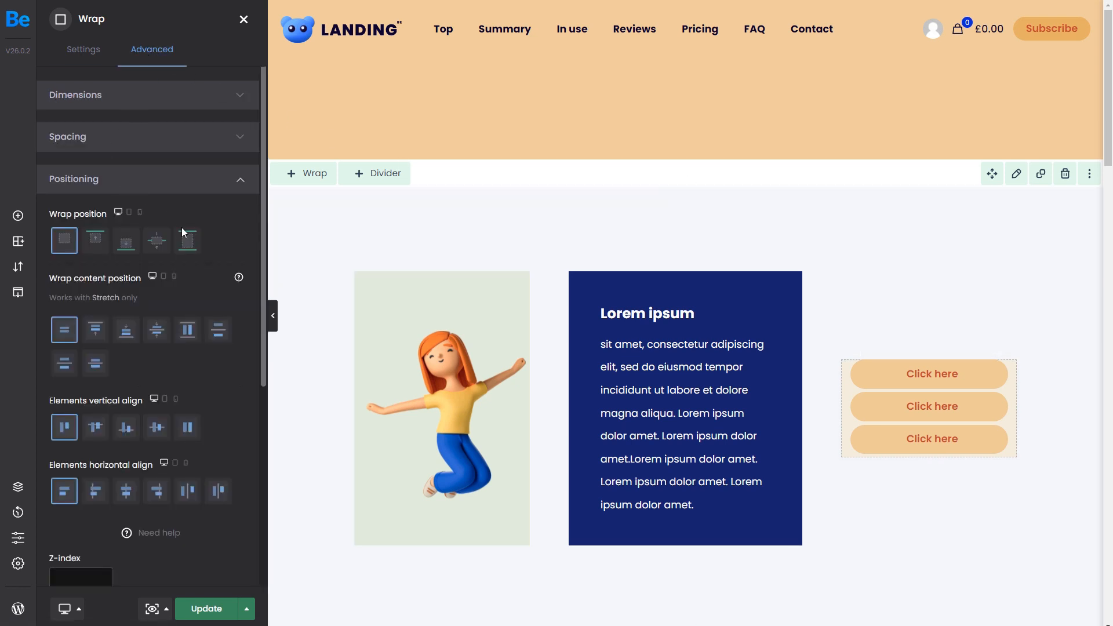
{"action": "left_click", "coordinate": [187, 240]}
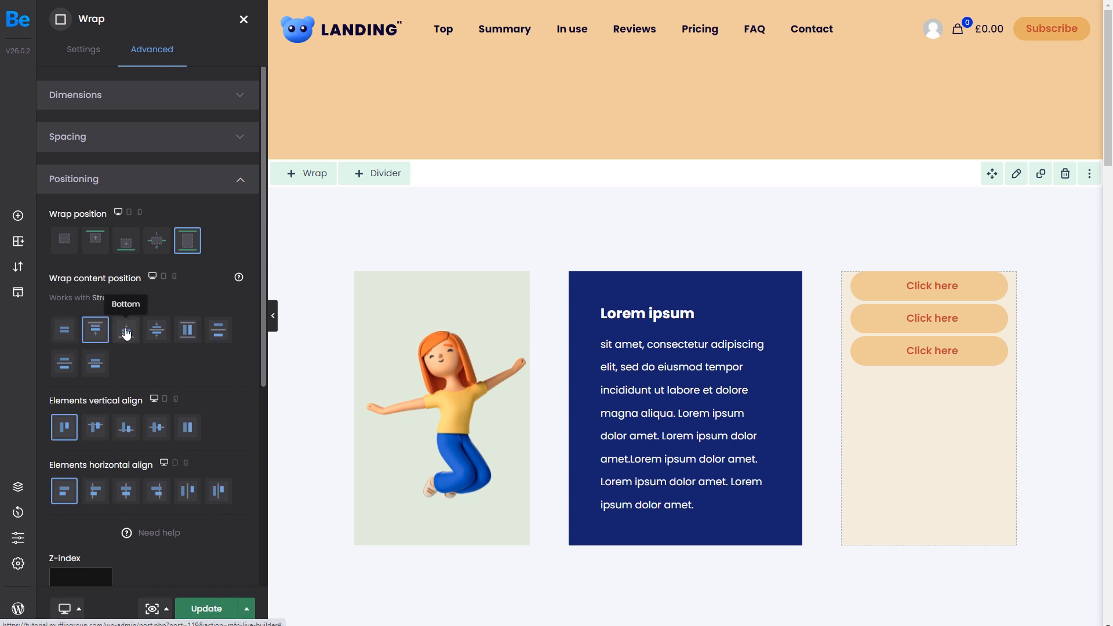
{"action": "left_click", "coordinate": [156, 329]}
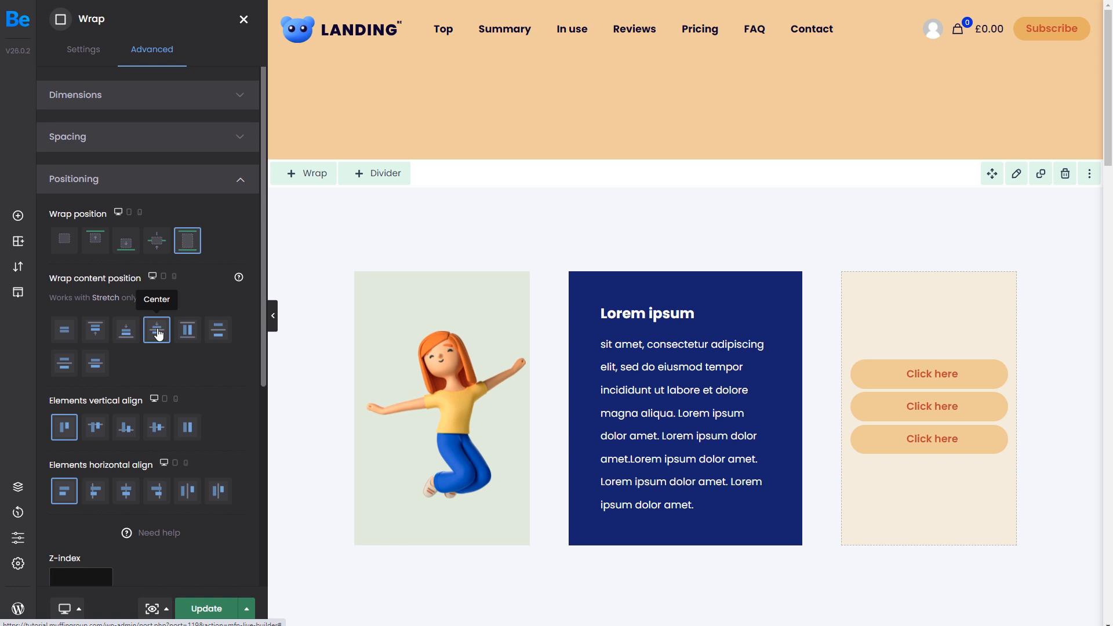
{"action": "left_click", "coordinate": [187, 330]}
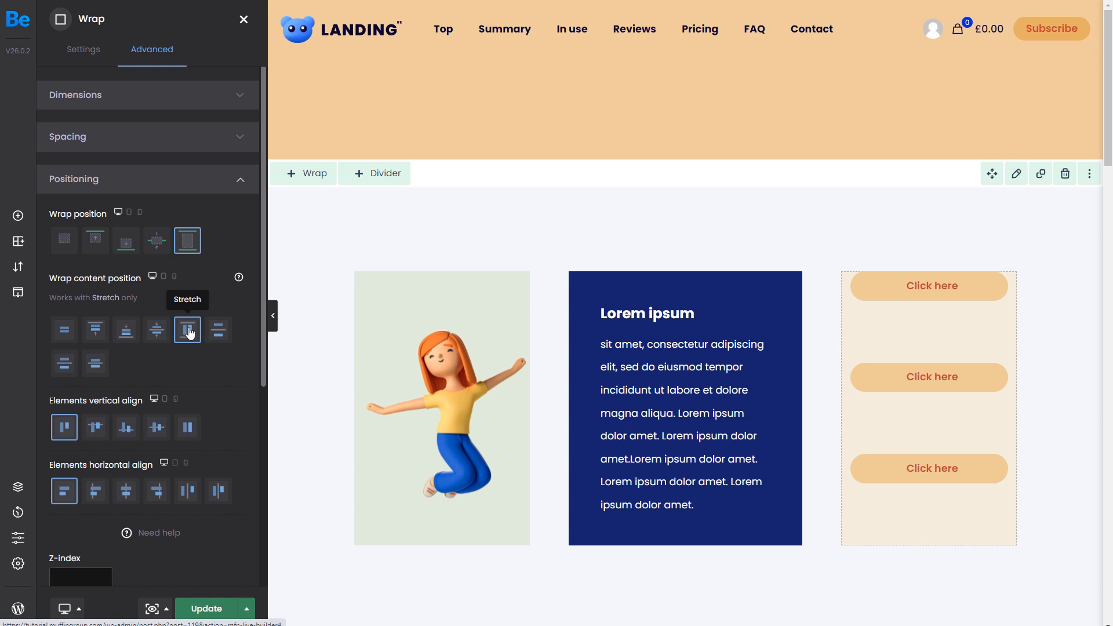
{"action": "mouse_move", "coordinate": [218, 329]}
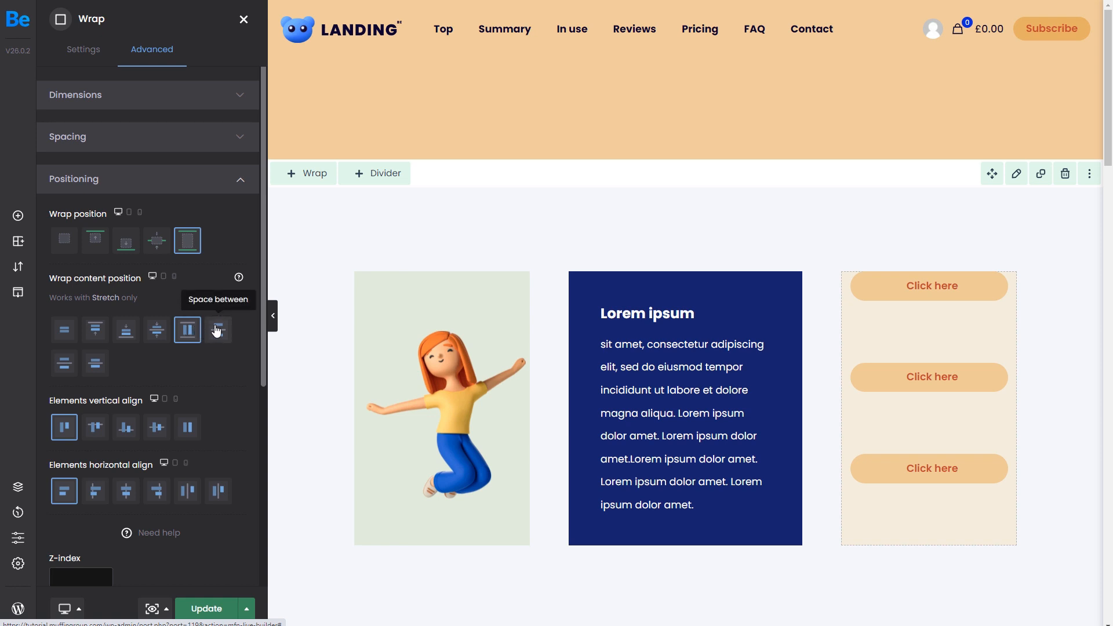
- Try content position Space between and Space around, ending on Space evenly for the three buttons
{"action": "left_click", "coordinate": [218, 329]}
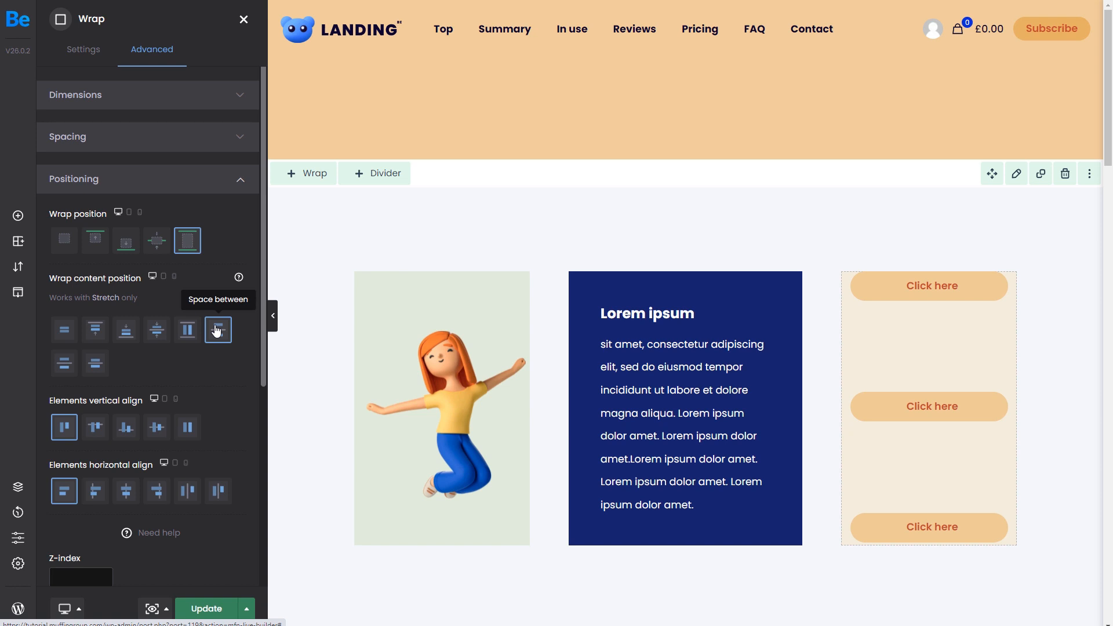
{"action": "mouse_move", "coordinate": [64, 362]}
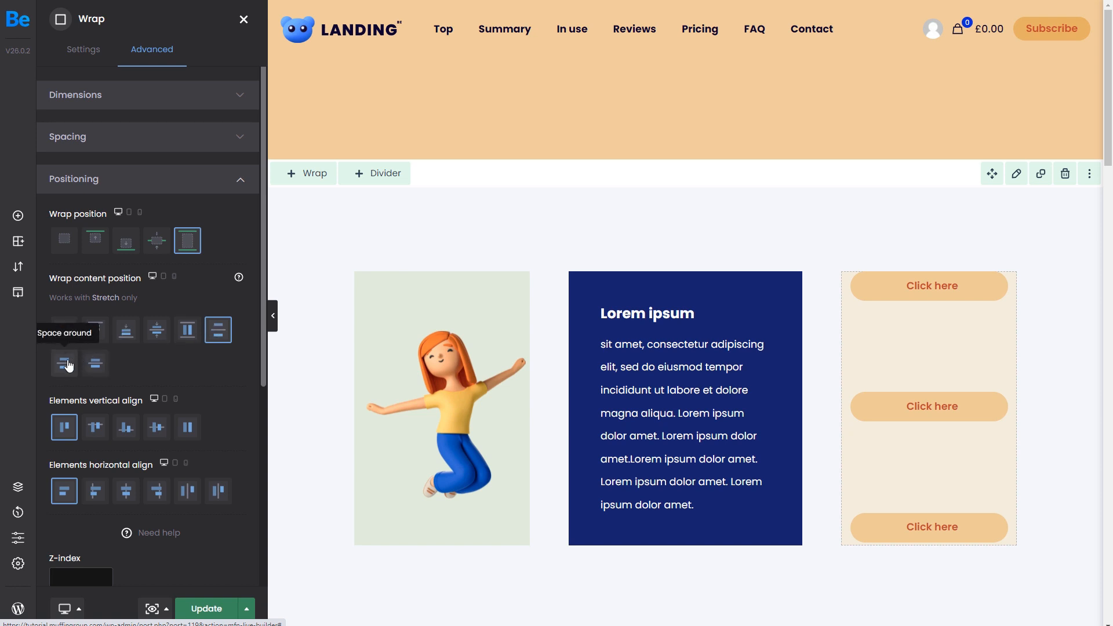
{"action": "left_click", "coordinate": [62, 363]}
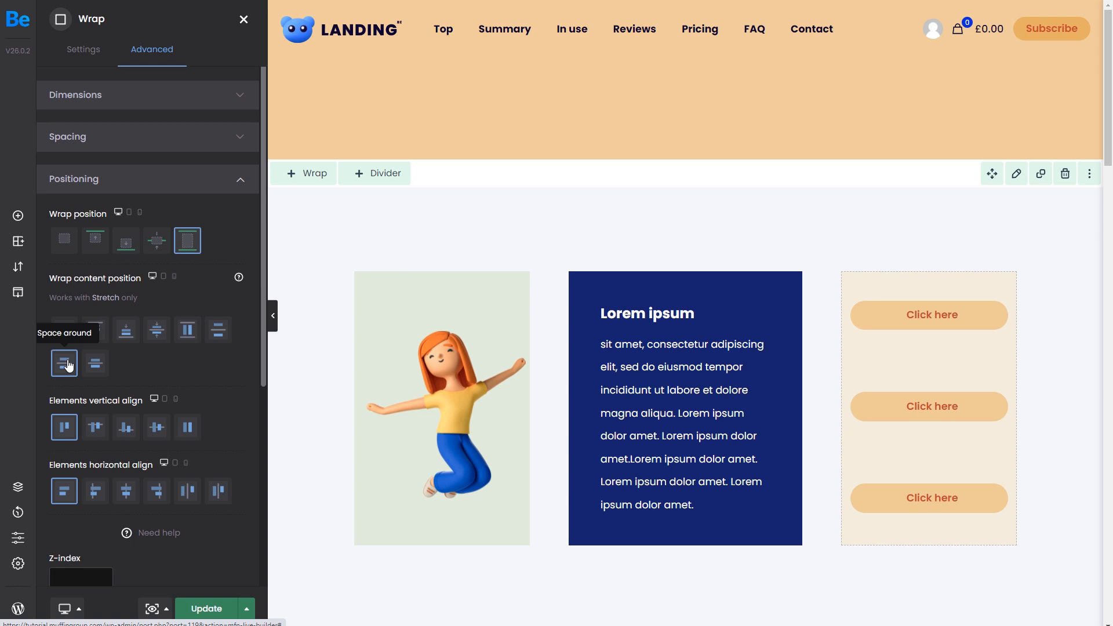
{"action": "left_click", "coordinate": [94, 363]}
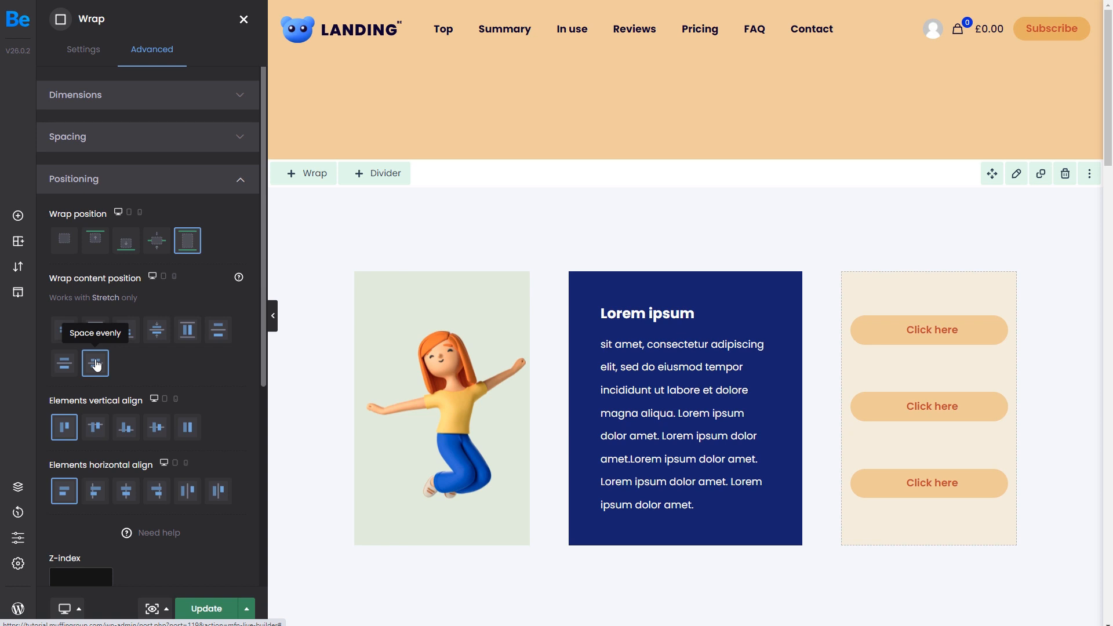
{"action": "mouse_move", "coordinate": [150, 371]}
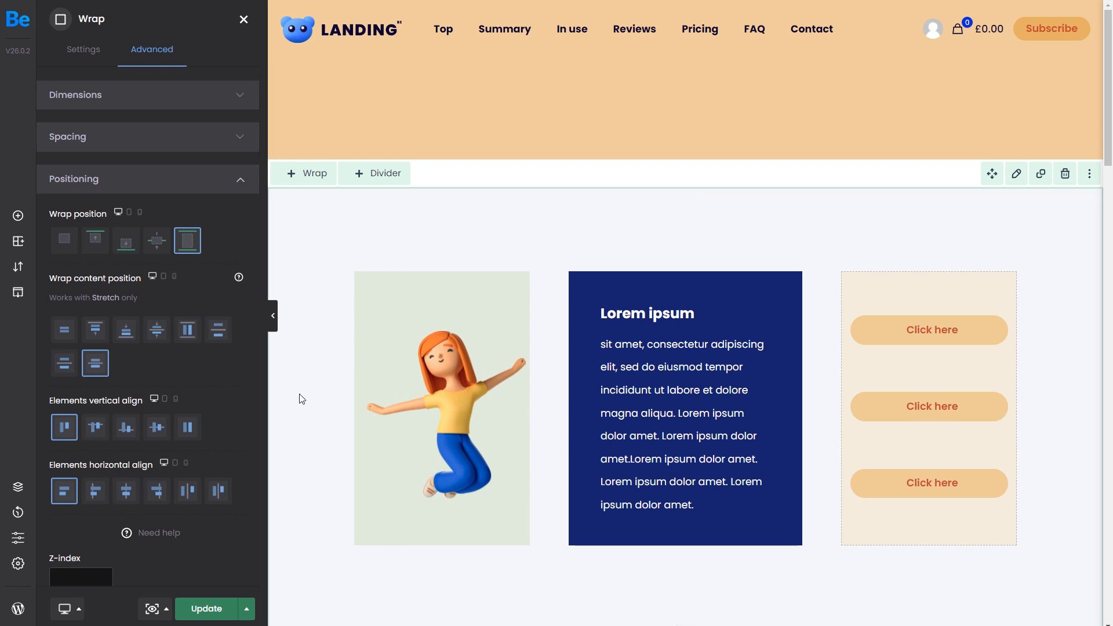
- In the lower section, try the text card's vertical align Bottom and Center, then Stretch to image height
{"action": "scroll", "scroll_direction": "down", "scroll_amount": 3}
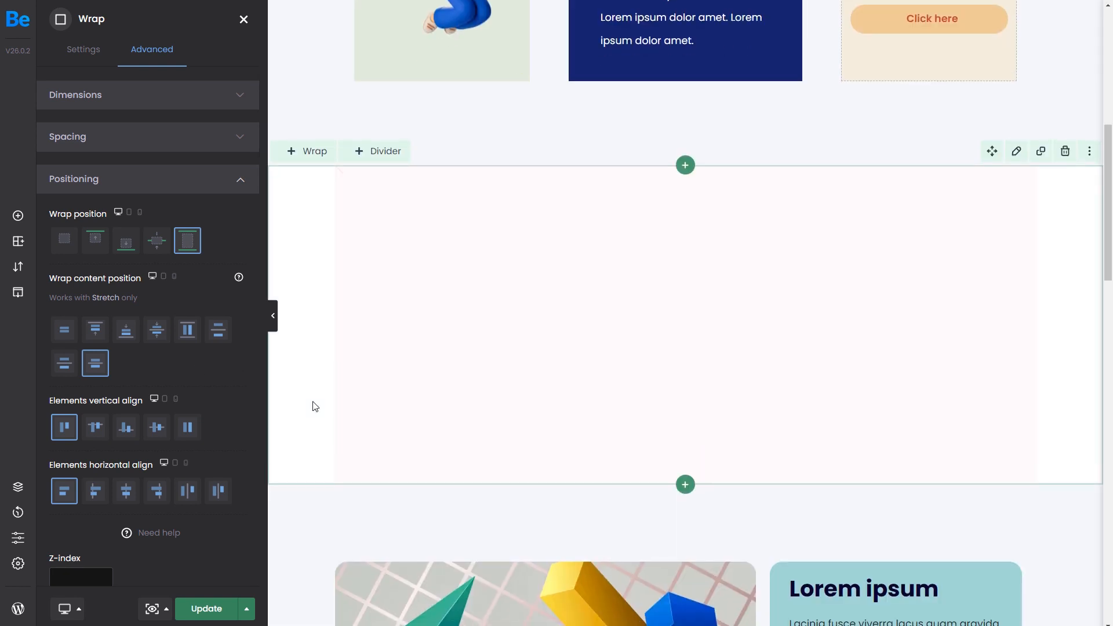
{"action": "scroll", "scroll_direction": "down", "scroll_amount": 3}
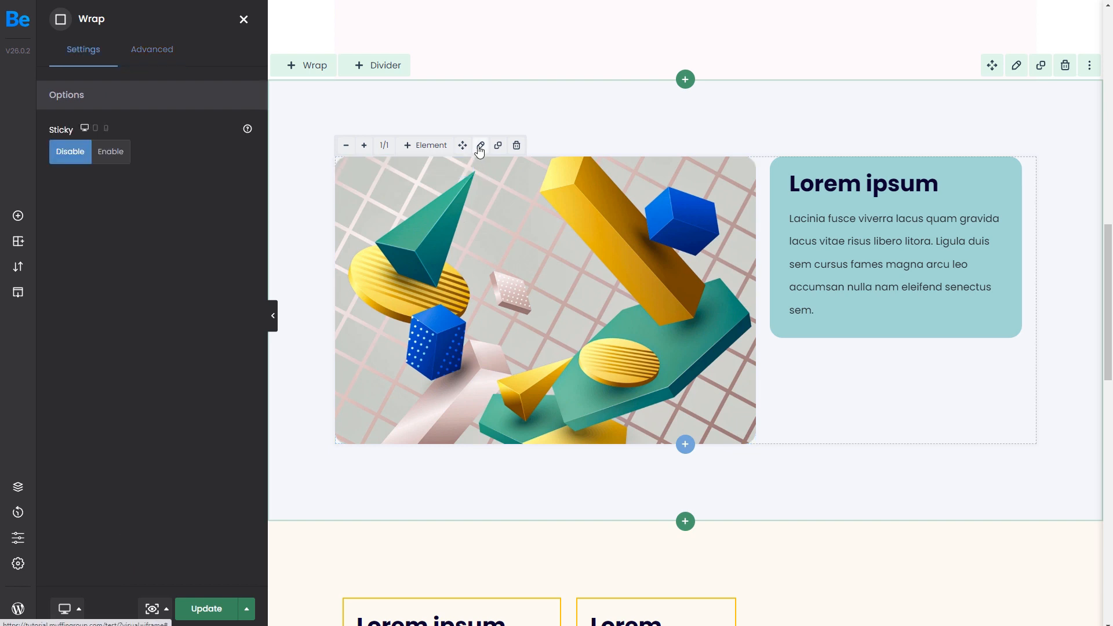
{"action": "left_click", "coordinate": [151, 49]}
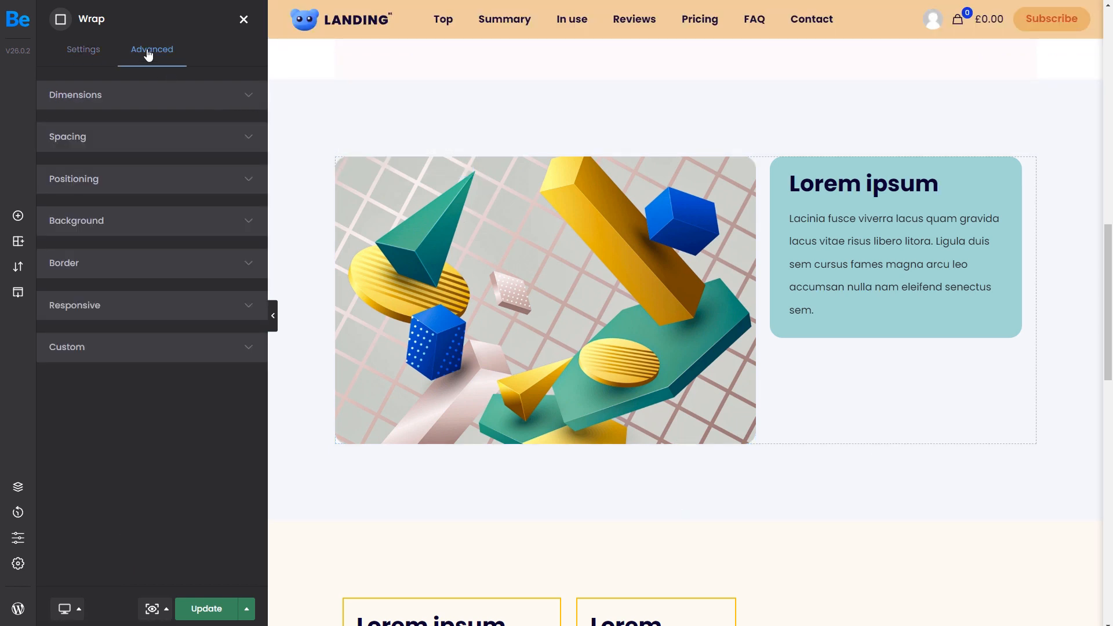
{"action": "left_click", "coordinate": [74, 178]}
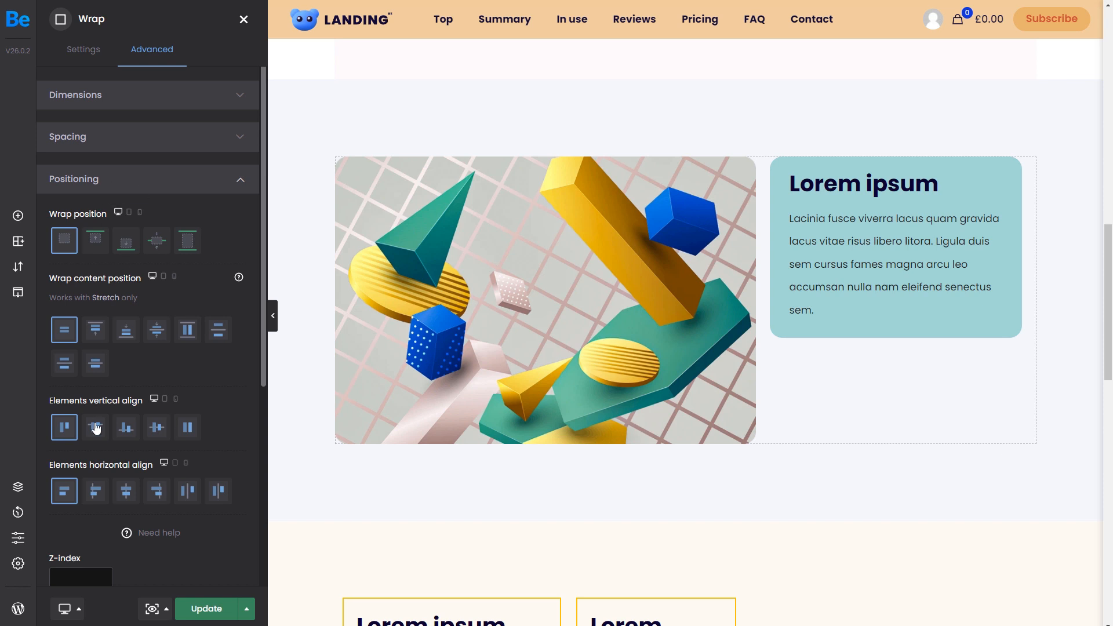
{"action": "left_click", "coordinate": [125, 427]}
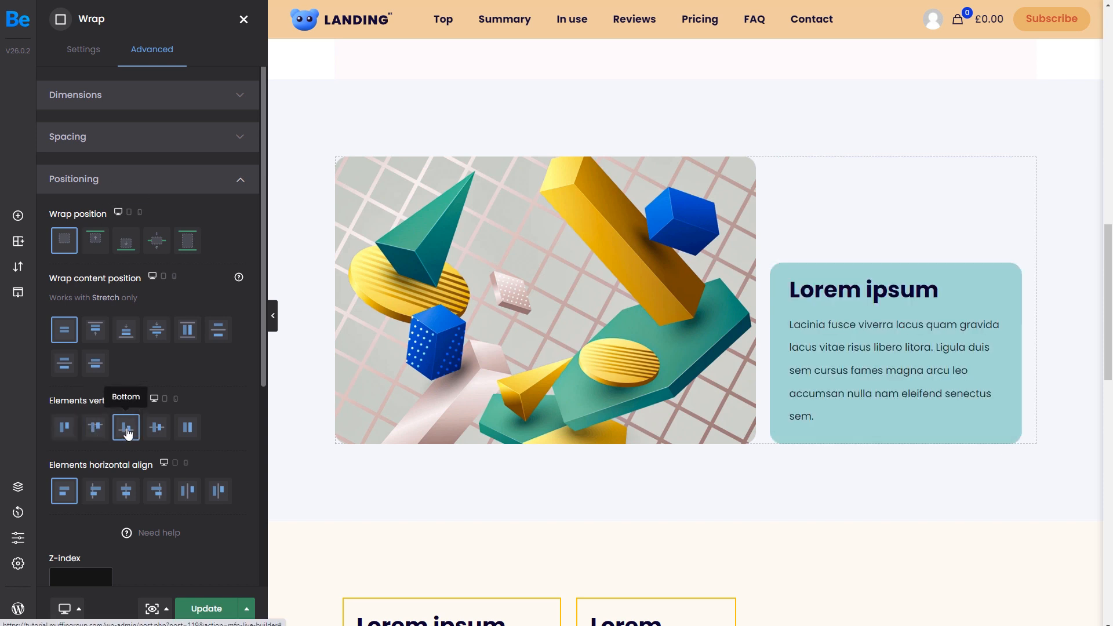
{"action": "left_click", "coordinate": [156, 428]}
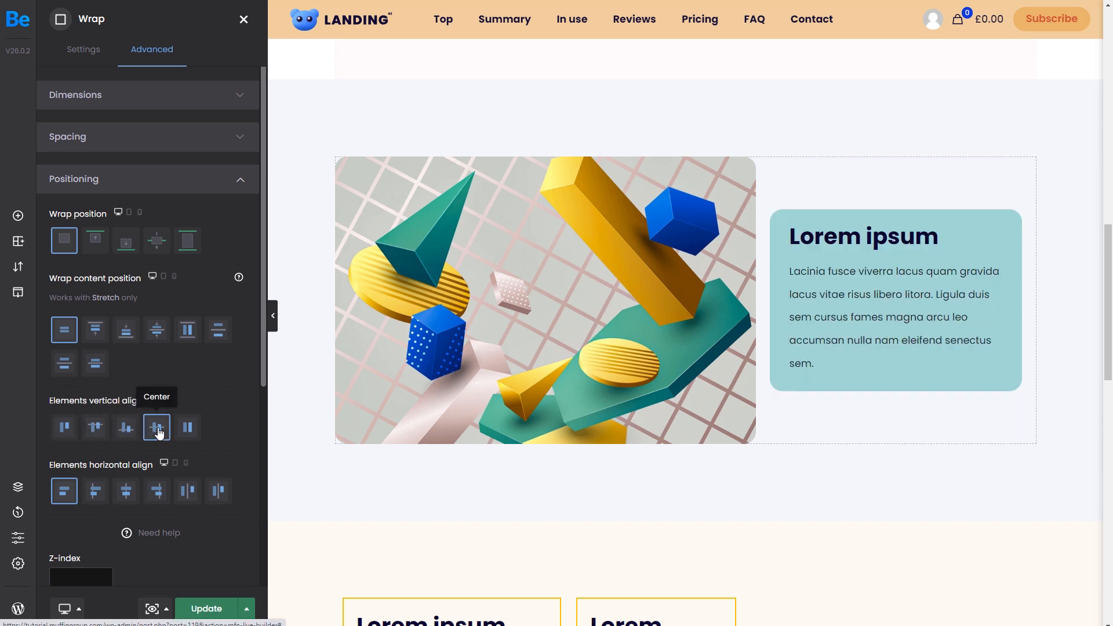
{"action": "left_click", "coordinate": [188, 428]}
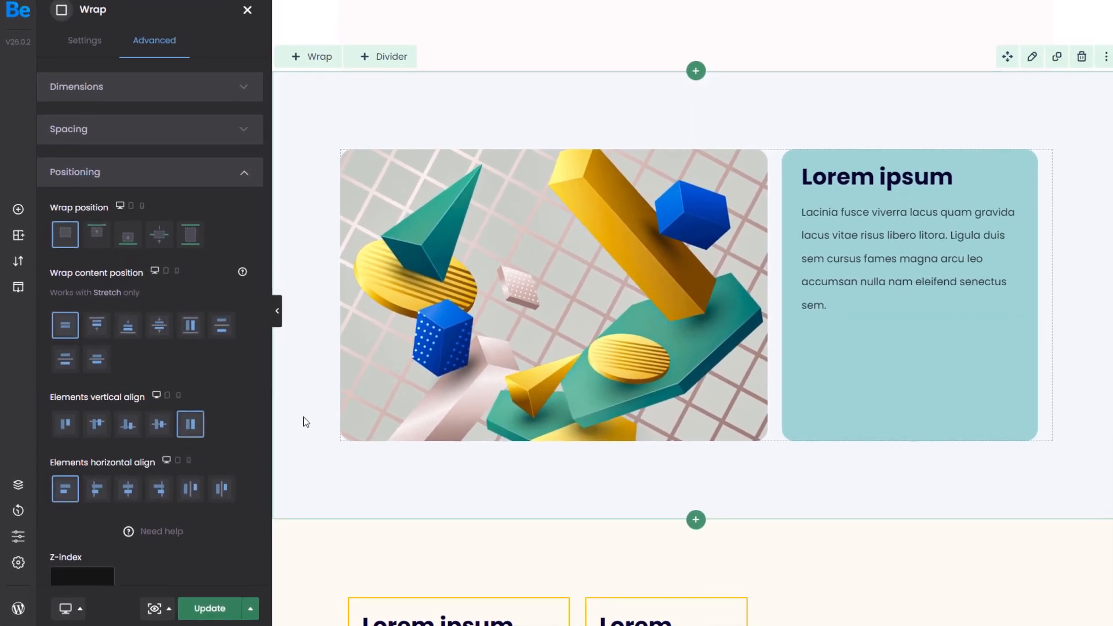
- Open the headings-and-buttons wrap's positioning and try horizontal align Center and Right
{"action": "scroll", "scroll_direction": "down", "scroll_amount": 3}
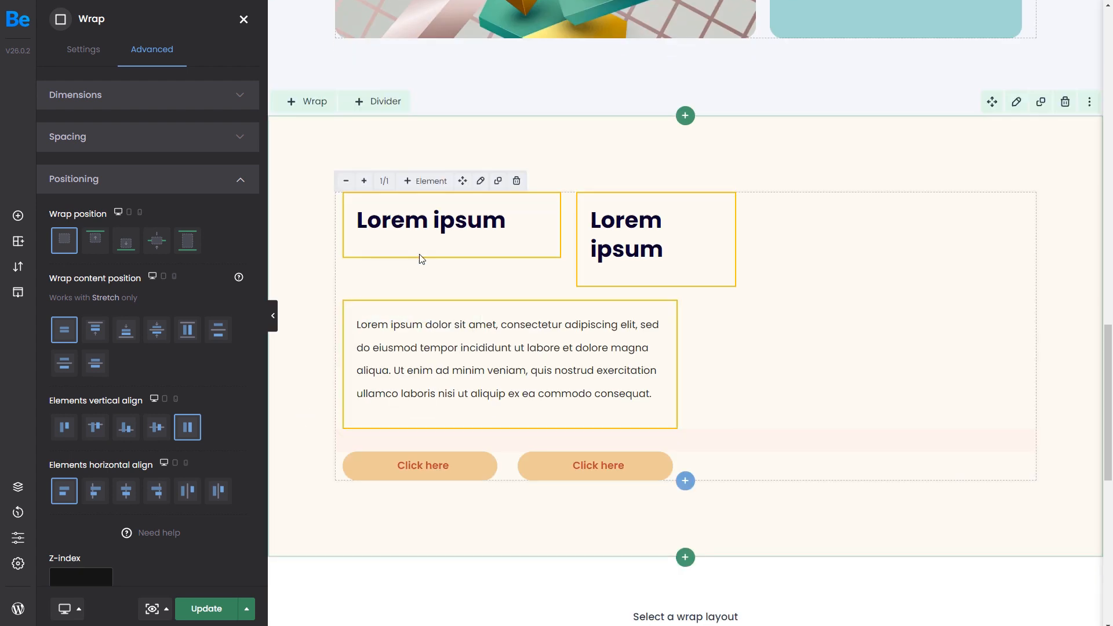
{"action": "left_click", "coordinate": [83, 50]}
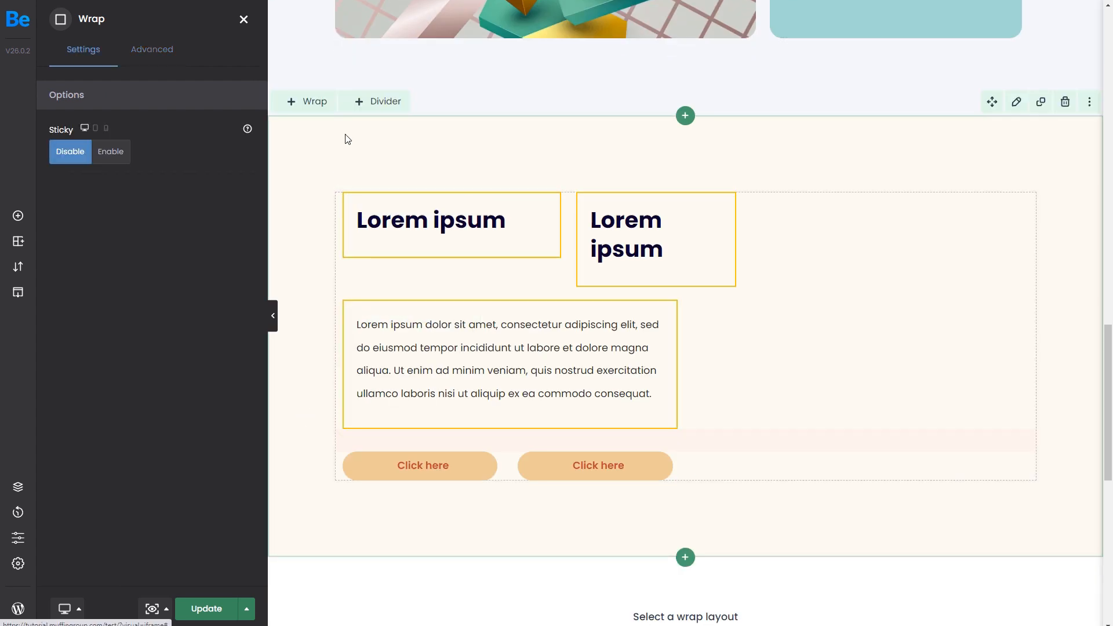
{"action": "left_click", "coordinate": [152, 49]}
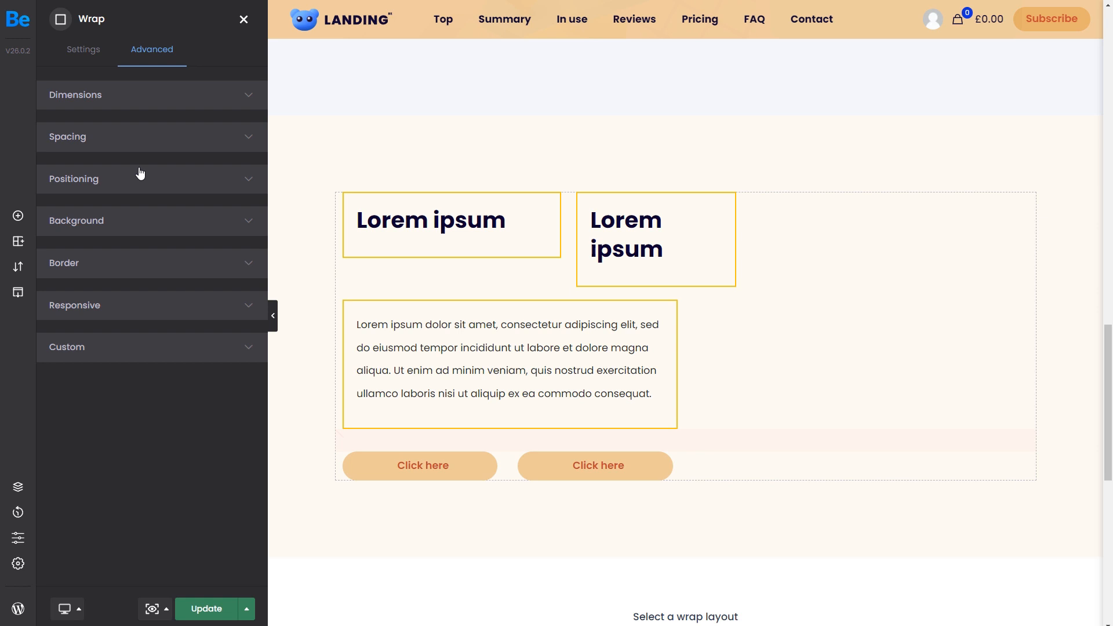
{"action": "left_click", "coordinate": [74, 178]}
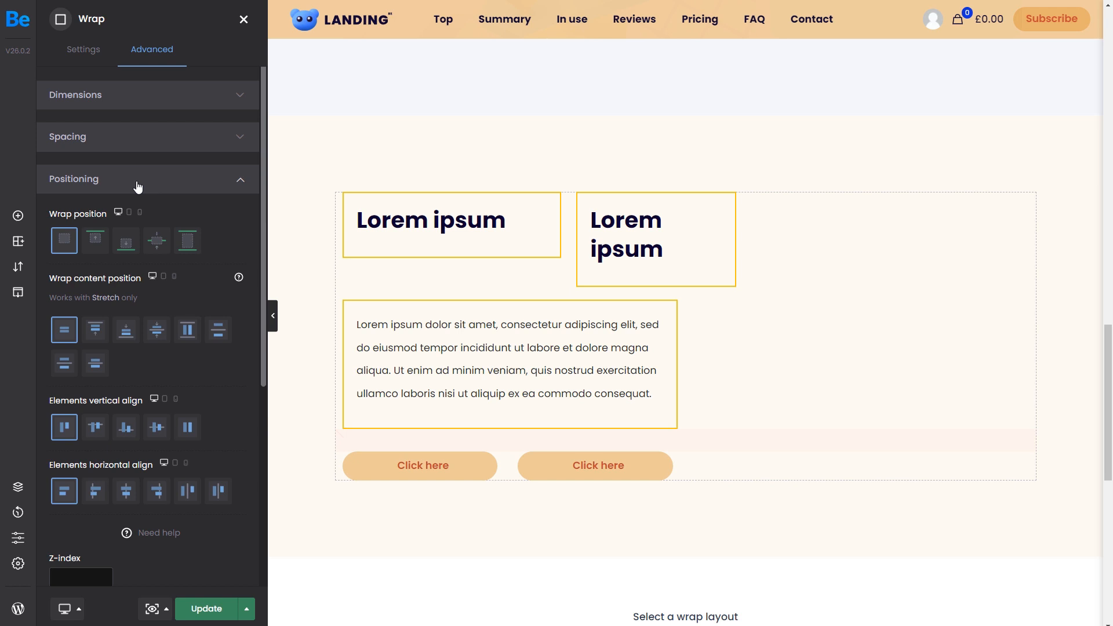
{"action": "mouse_move", "coordinate": [135, 348]}
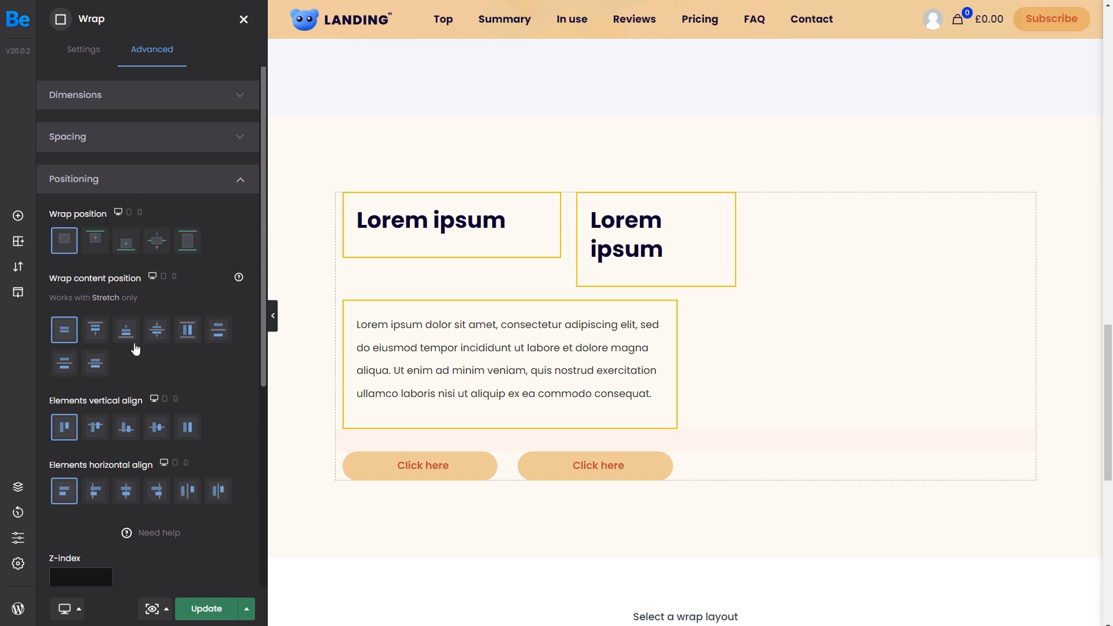
{"action": "left_click", "coordinate": [126, 490]}
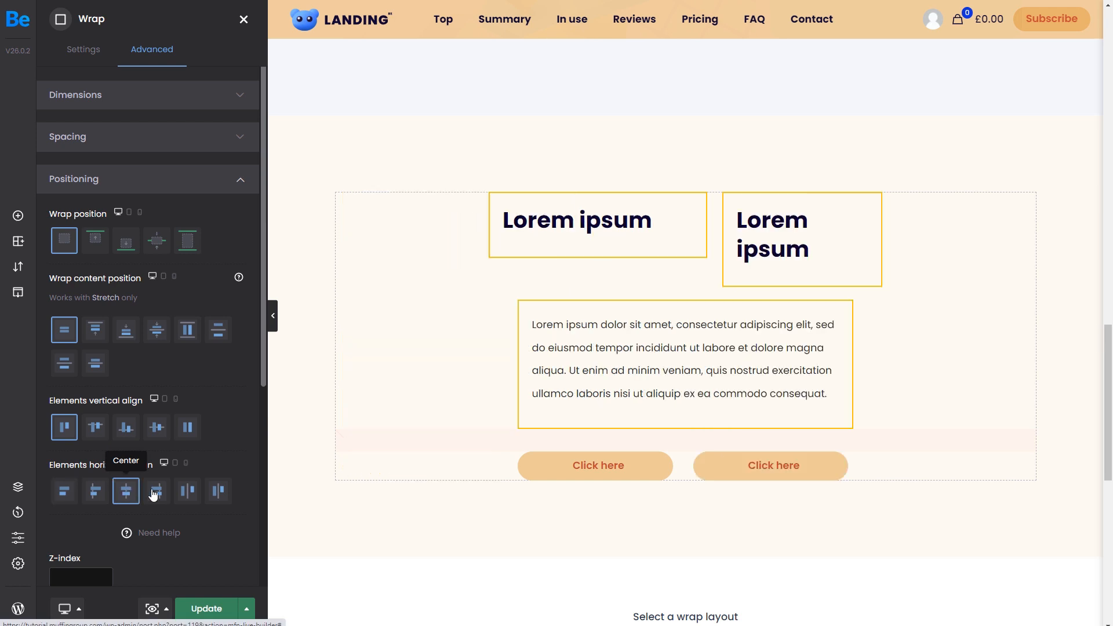
{"action": "left_click", "coordinate": [156, 491]}
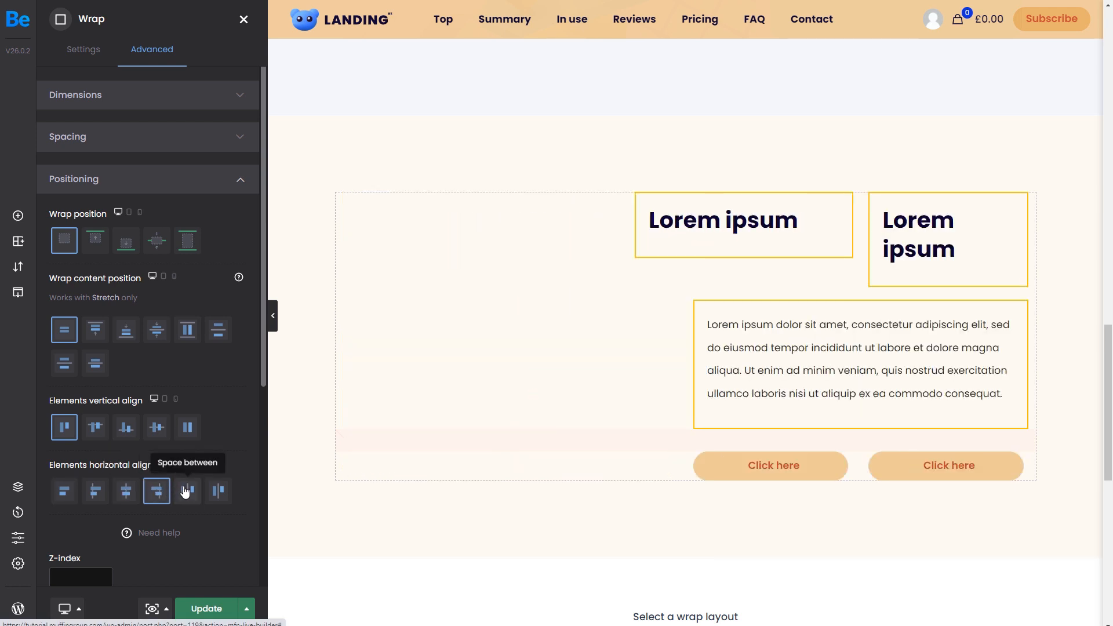
- Try Space between, add a third Click here button, then set horizontal align to Space around
{"action": "left_click", "coordinate": [187, 491]}
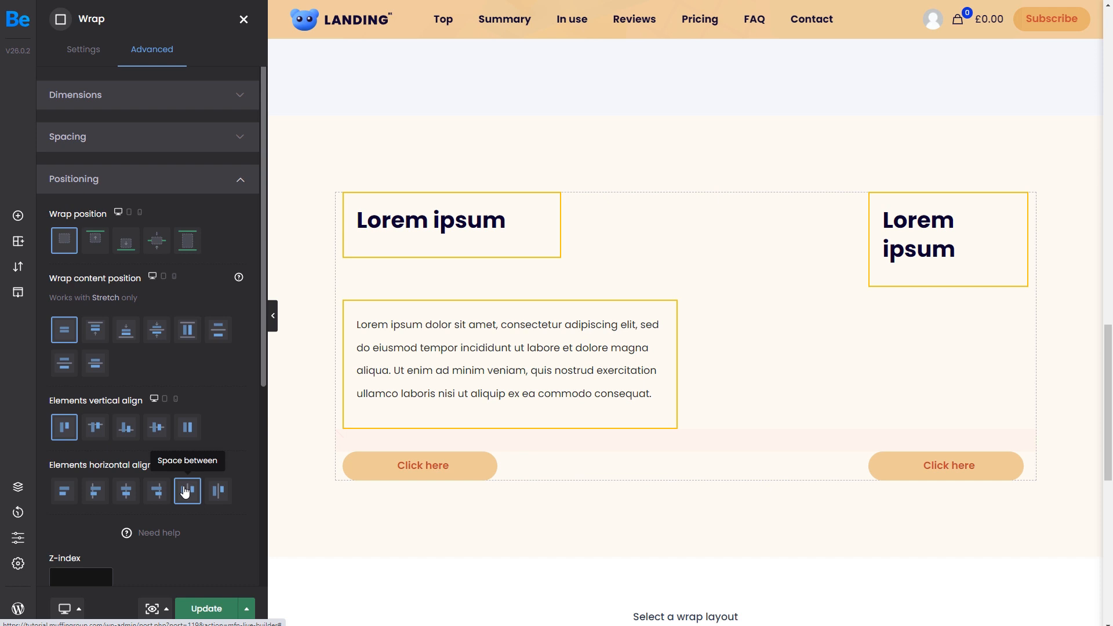
{"action": "left_click", "coordinate": [206, 609]}
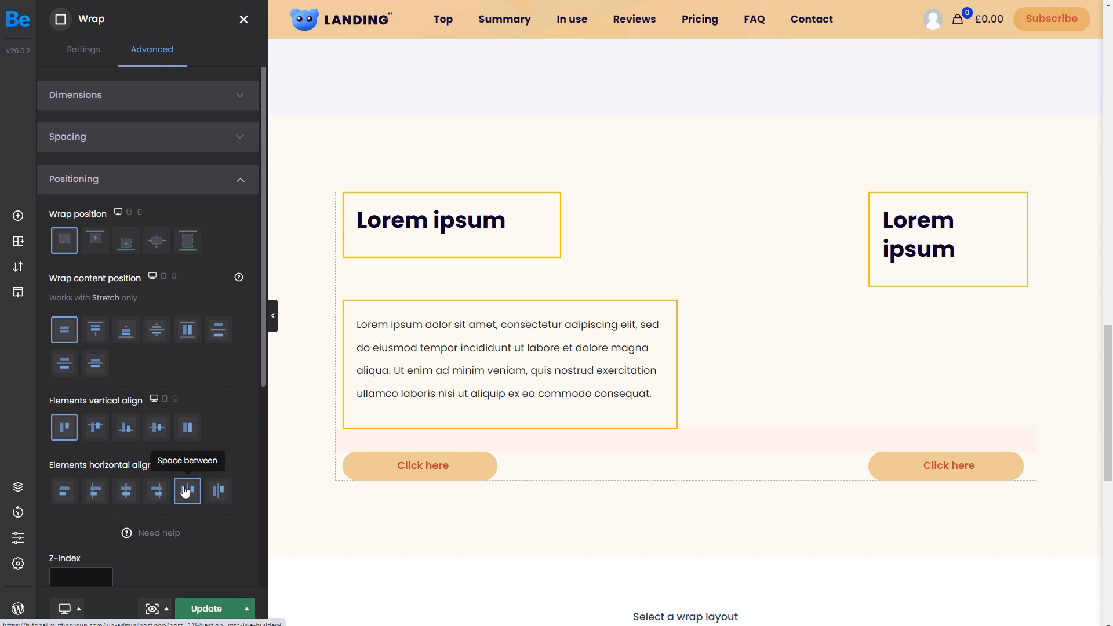
{"action": "left_click", "coordinate": [186, 490]}
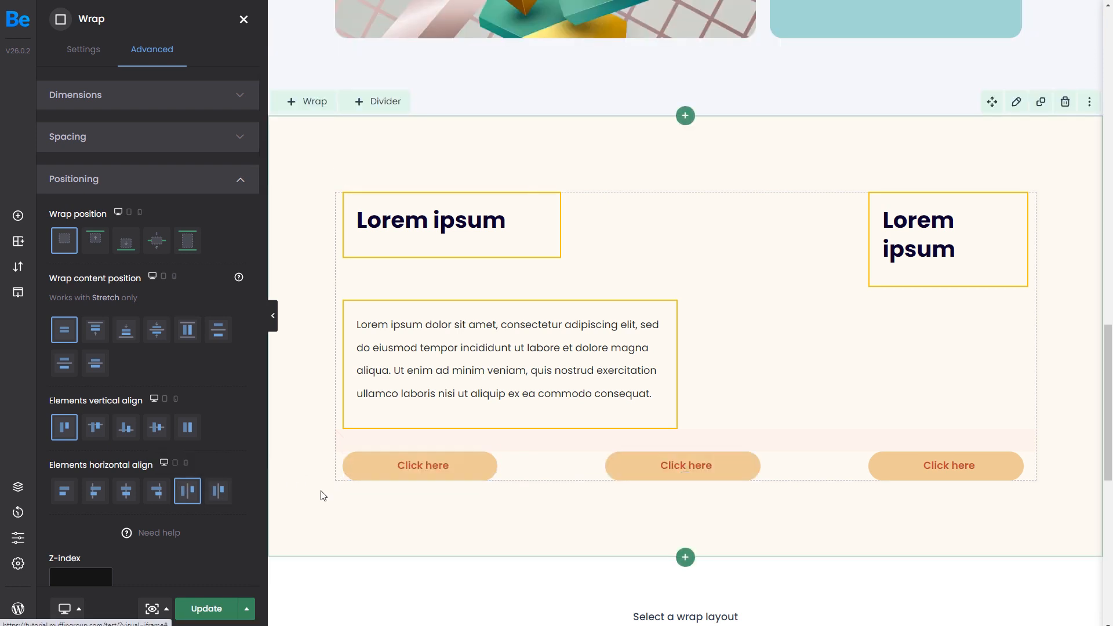
{"action": "mouse_move", "coordinate": [312, 498]}
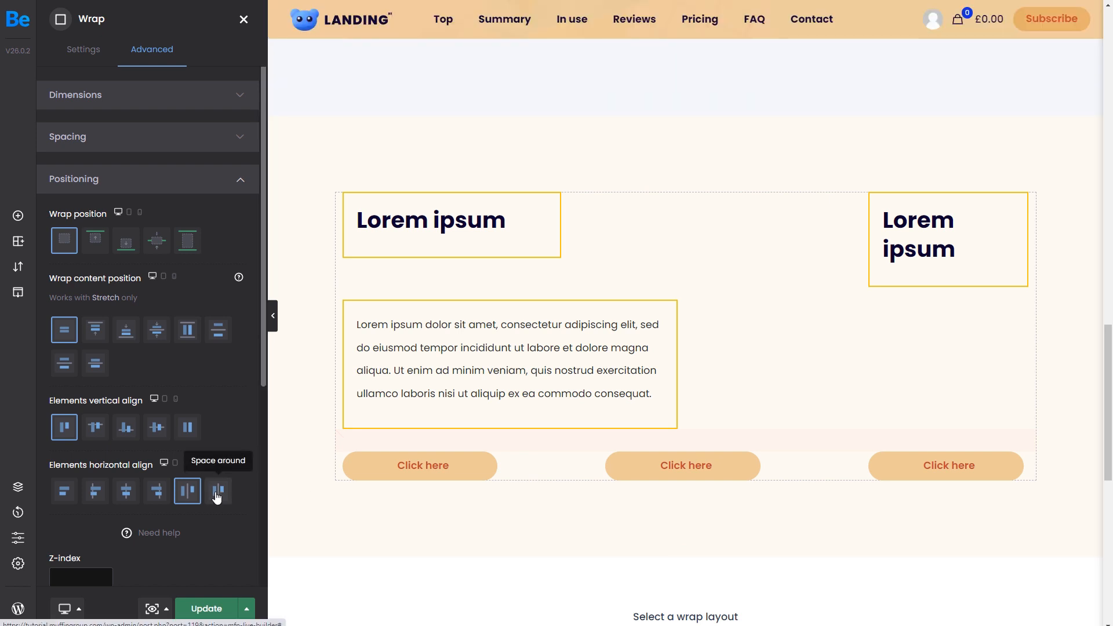
{"action": "left_click", "coordinate": [218, 491]}
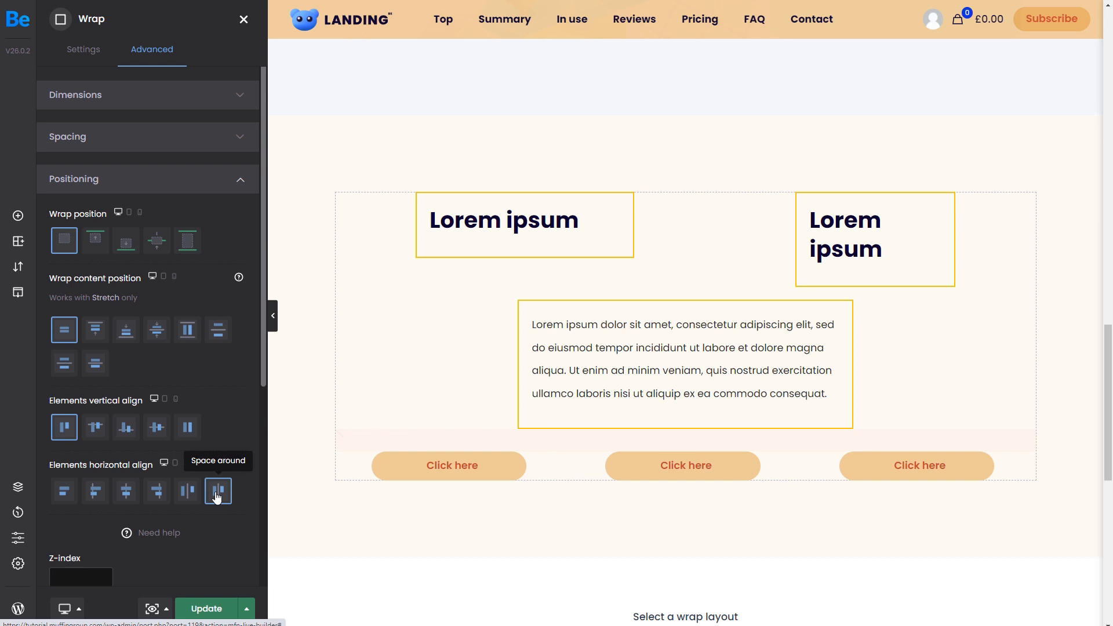
{"action": "left_click", "coordinate": [217, 491]}
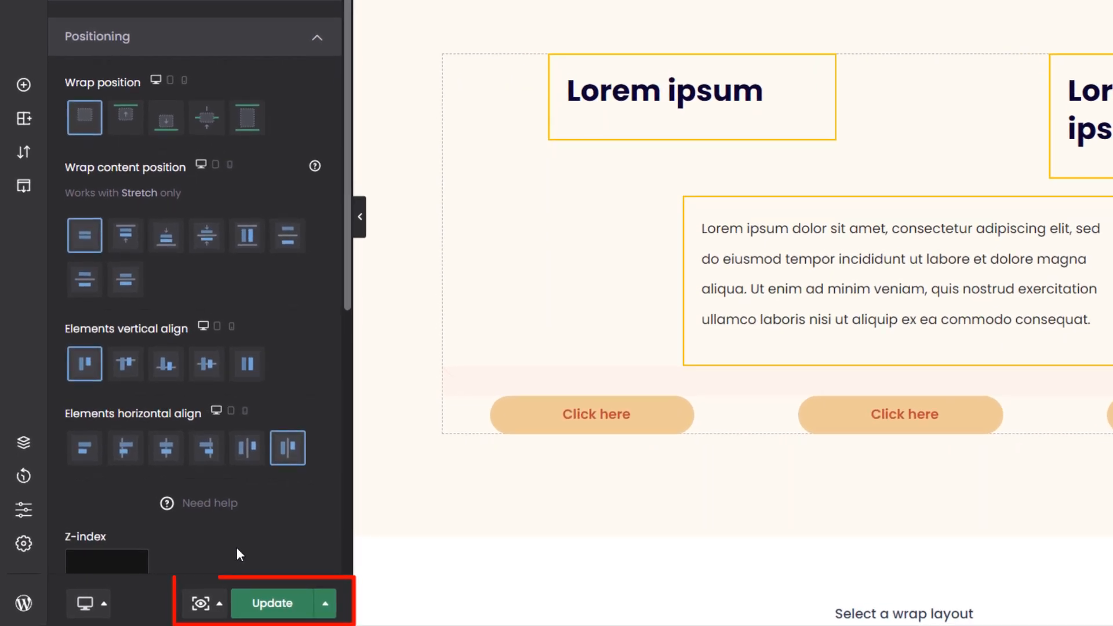
- Update the page to save the Flexbox layout changes, then visit the Be support site
{"action": "left_click", "coordinate": [270, 603]}
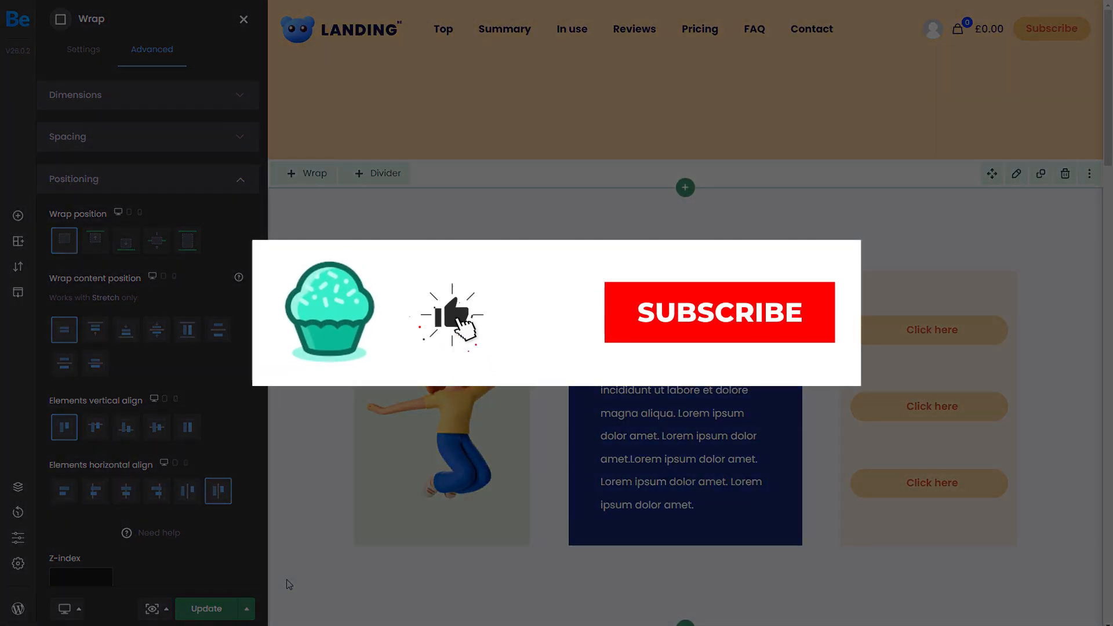
{"action": "left_click", "coordinate": [717, 311]}
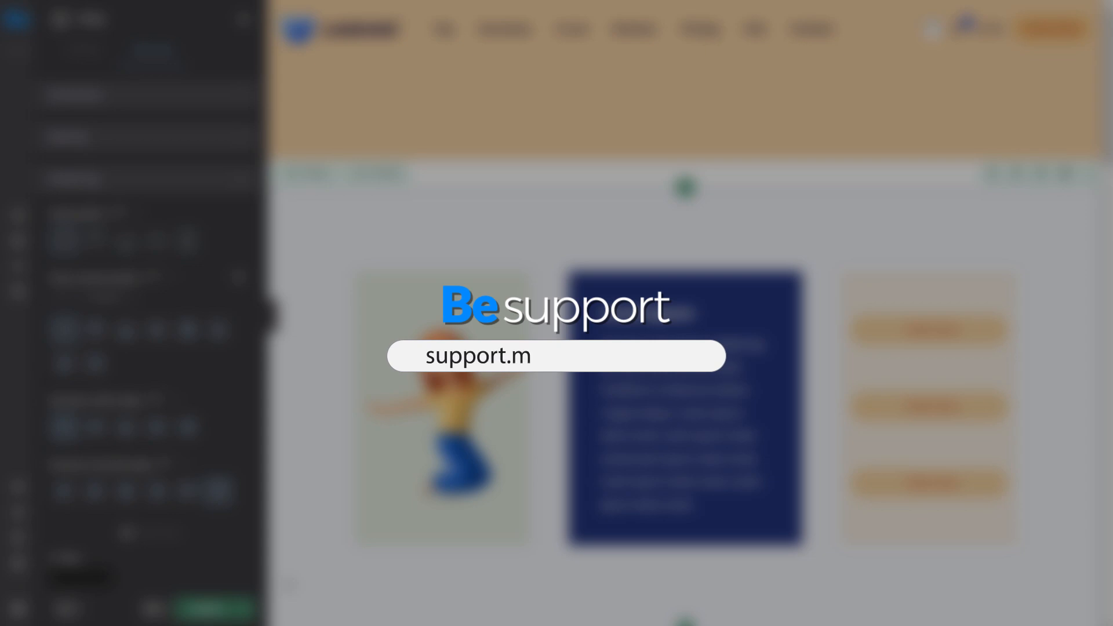
{"action": "type", "text": "uffingroup.com"}
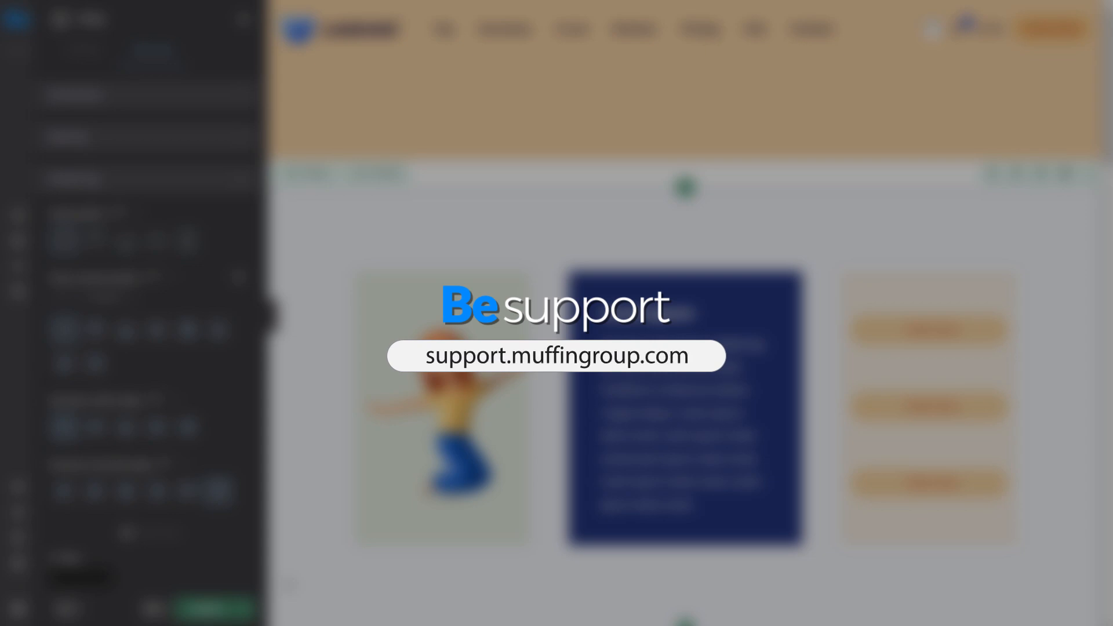